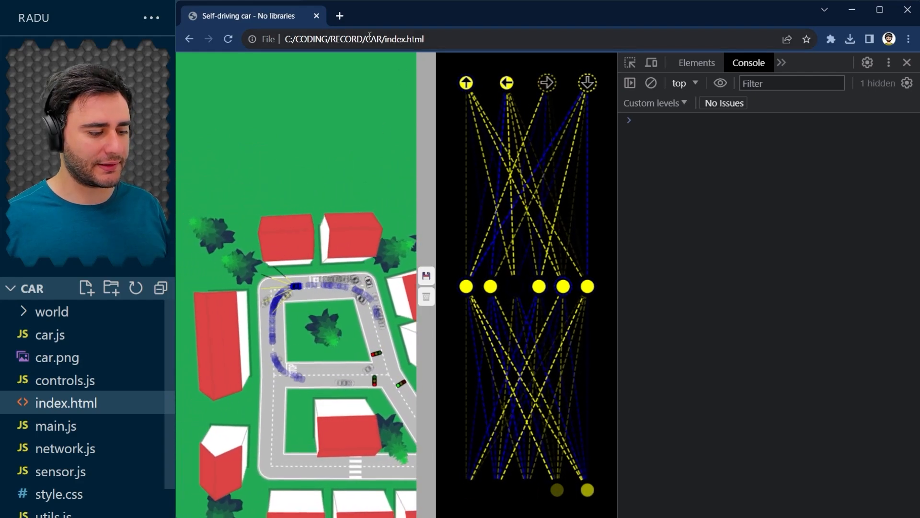
Expand the world folder in the Explorer to show its js, saves, car.png, index.html and styles.css.
left_click(66, 403)
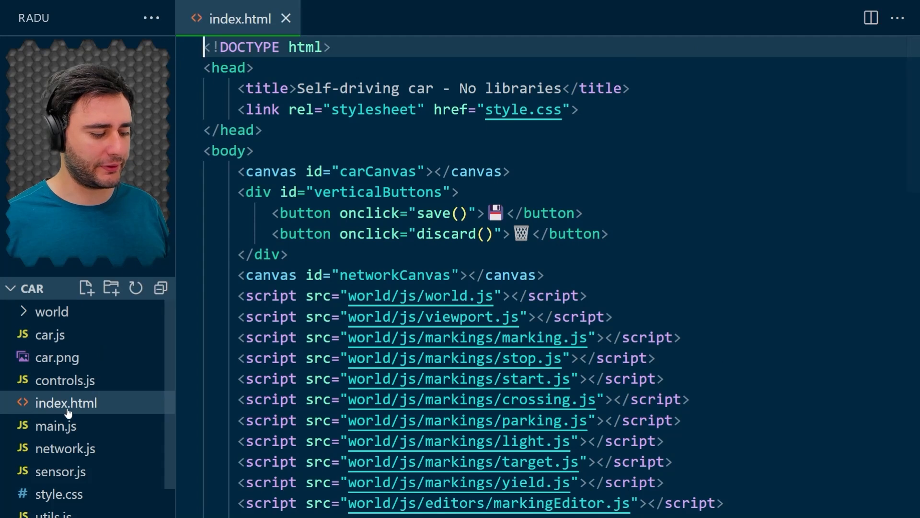
left_click(52, 311)
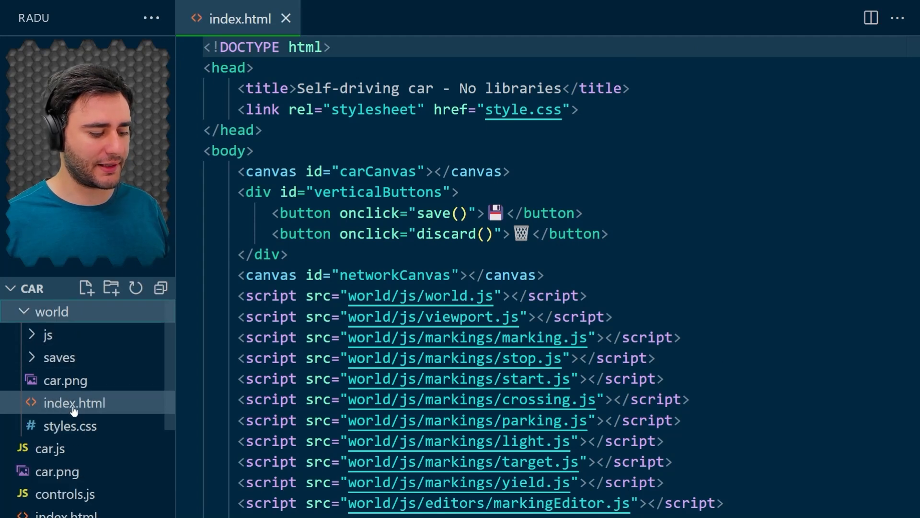
mouse_move(59, 356)
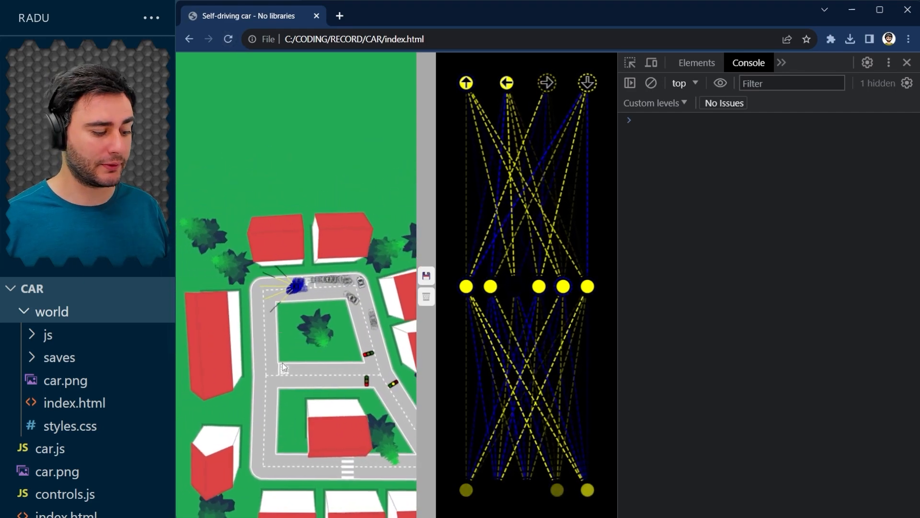
left_click(73, 403)
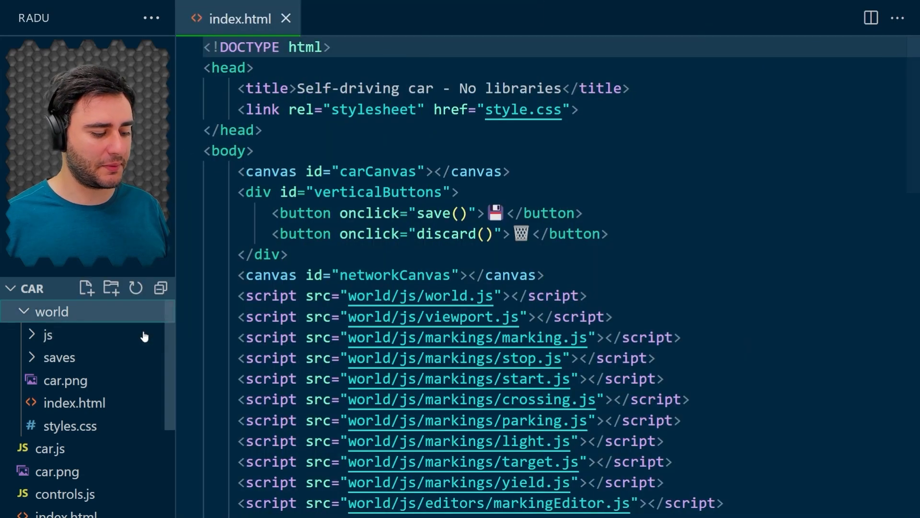
In big.world, wrap the saved JSON in World.load(...) assigned to const world, ending with ');'.
left_click(58, 357)
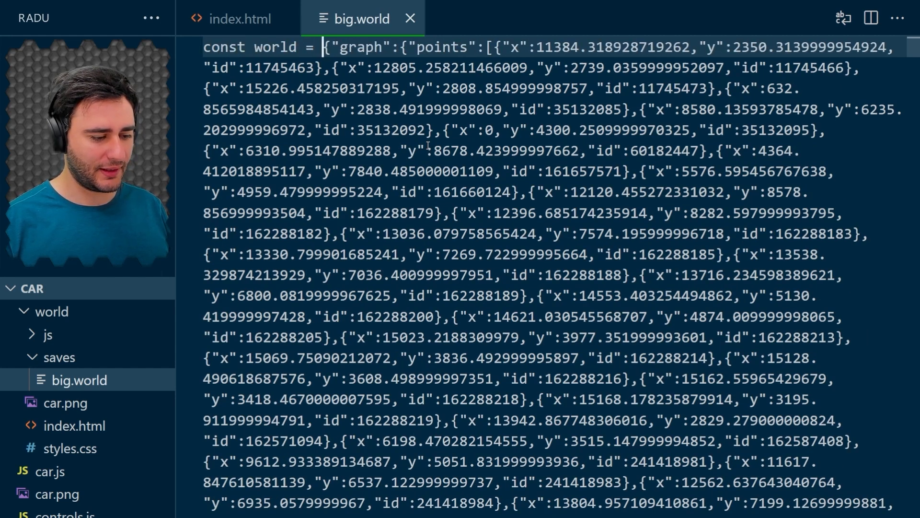
type("Wor")
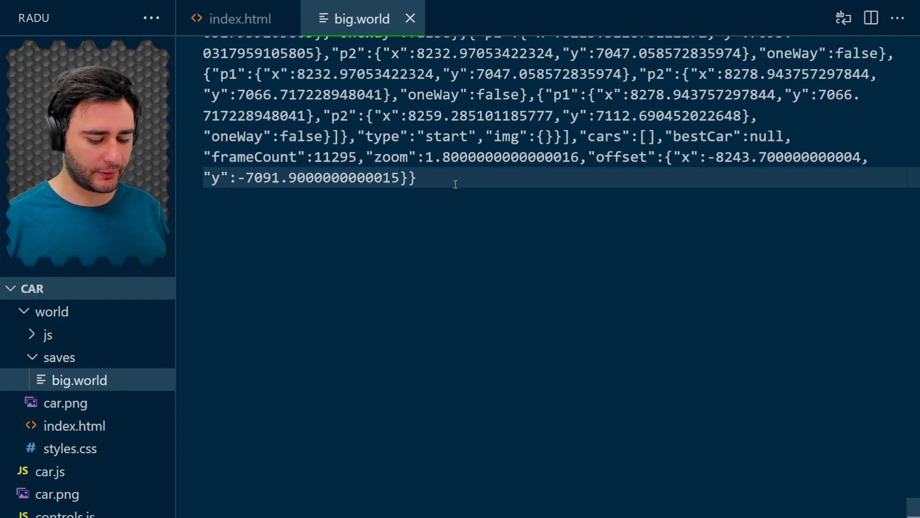
type(");")
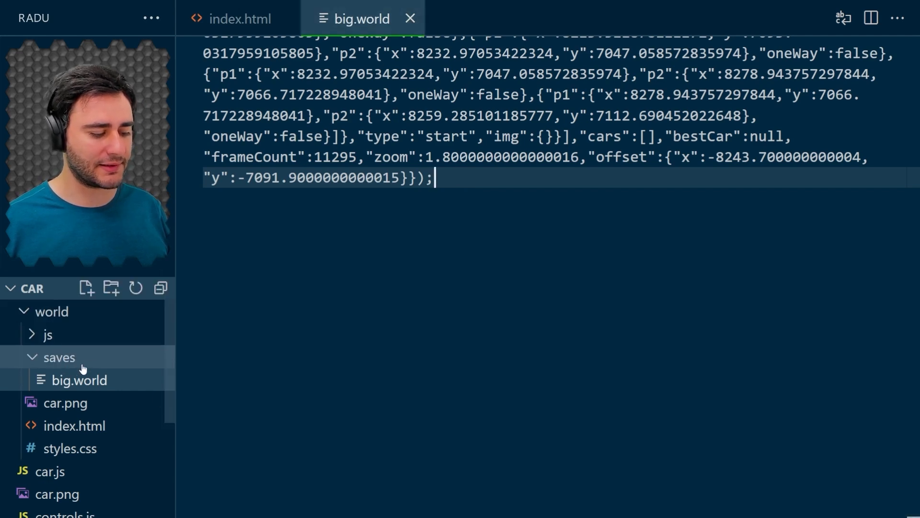
left_click(52, 311)
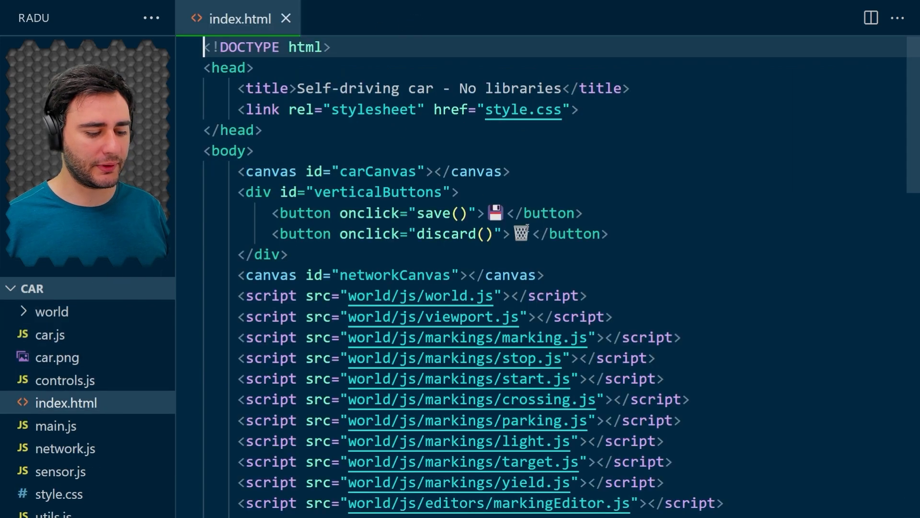
Load world/saves/big.world as a script in index.html and comment out main.js's localStorage world loading with /* */.
scroll("down", 3)
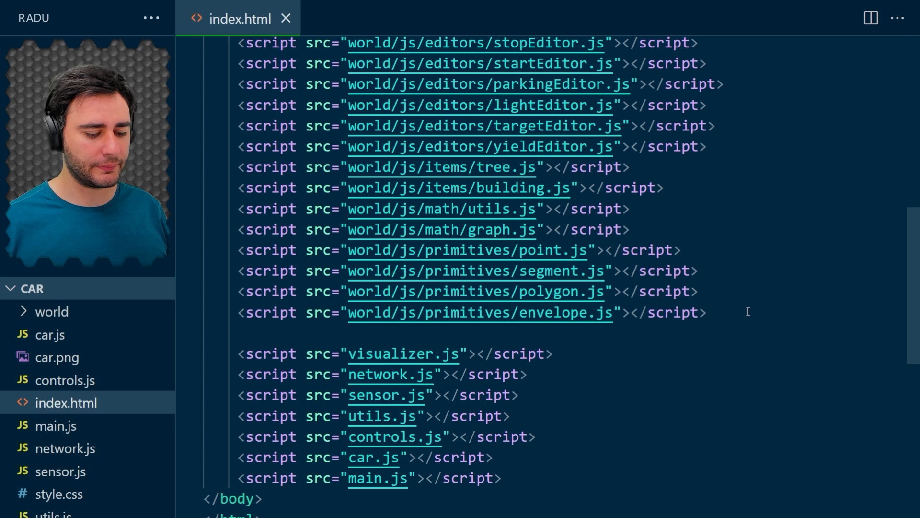
key("Enter")
type("<script src=\"world/saves/big.world\"></script>")
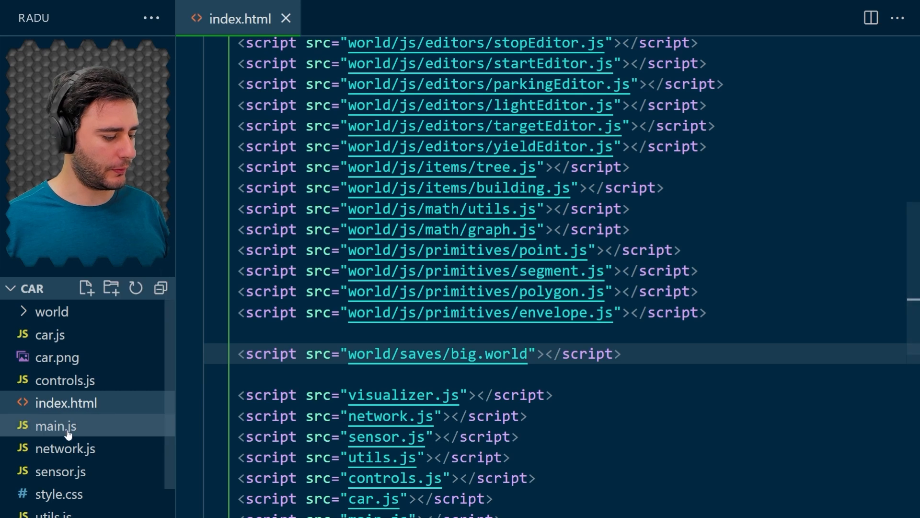
left_click(55, 425)
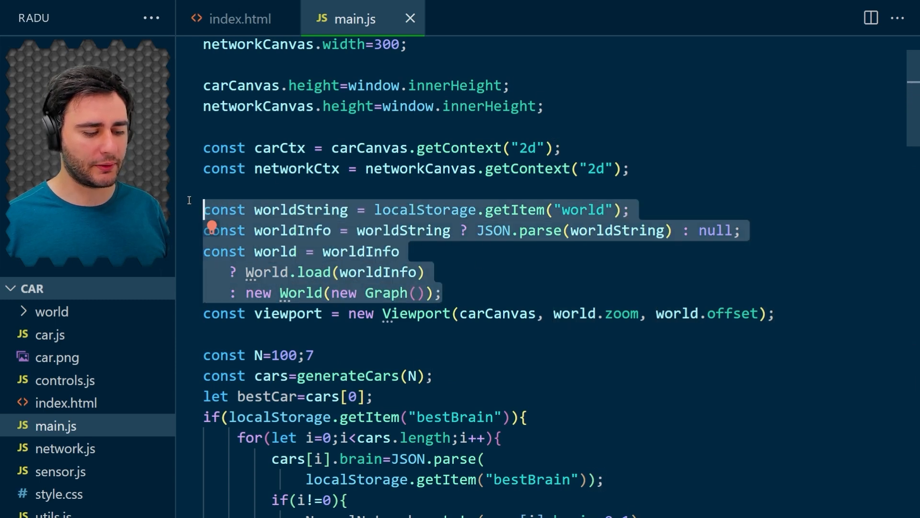
key("Enter")
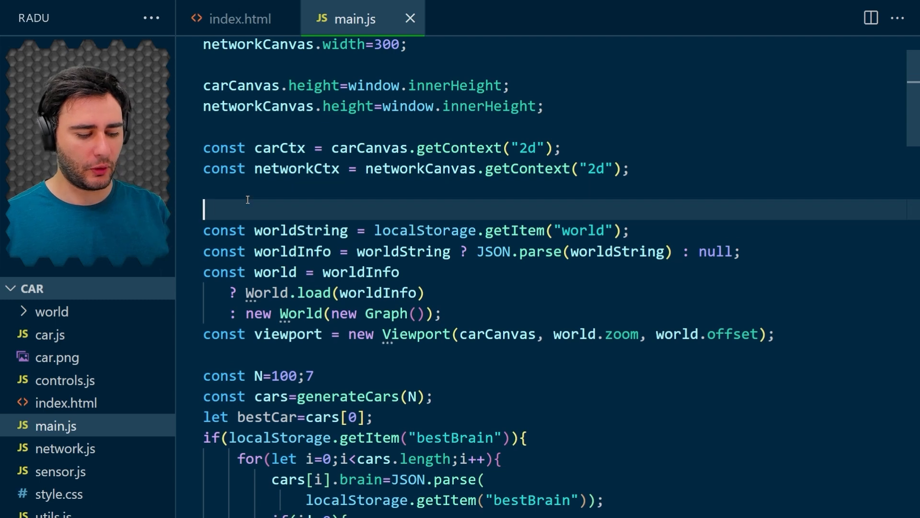
type("/*")
type("*/")
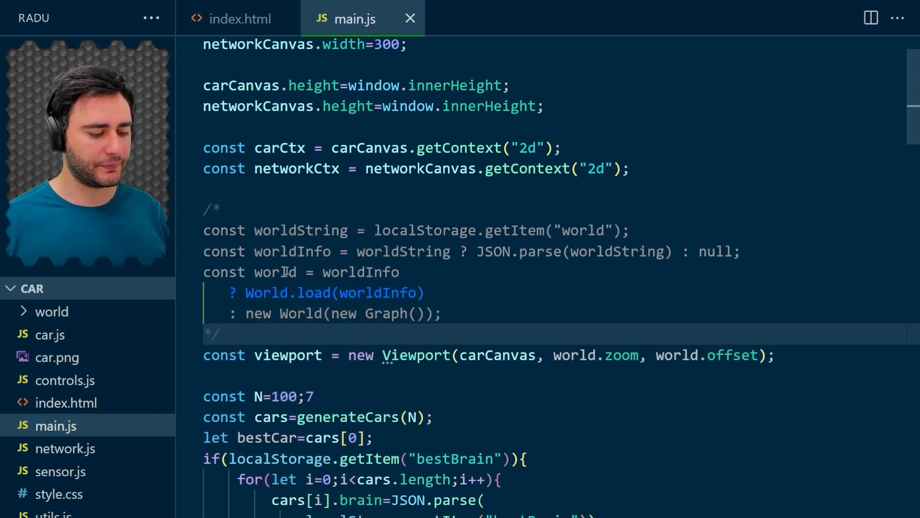
double_click(275, 272)
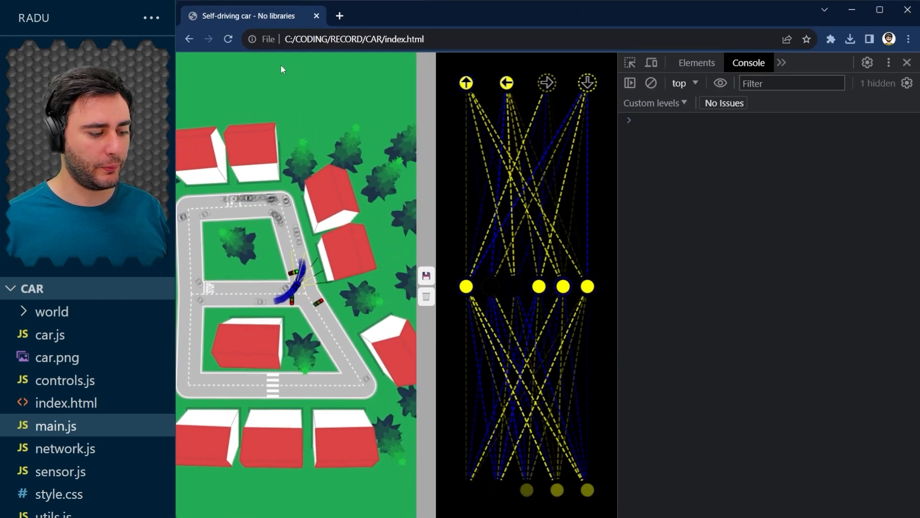
Reload the simulator page so the car drives on the big saved world map.
left_click(228, 39)
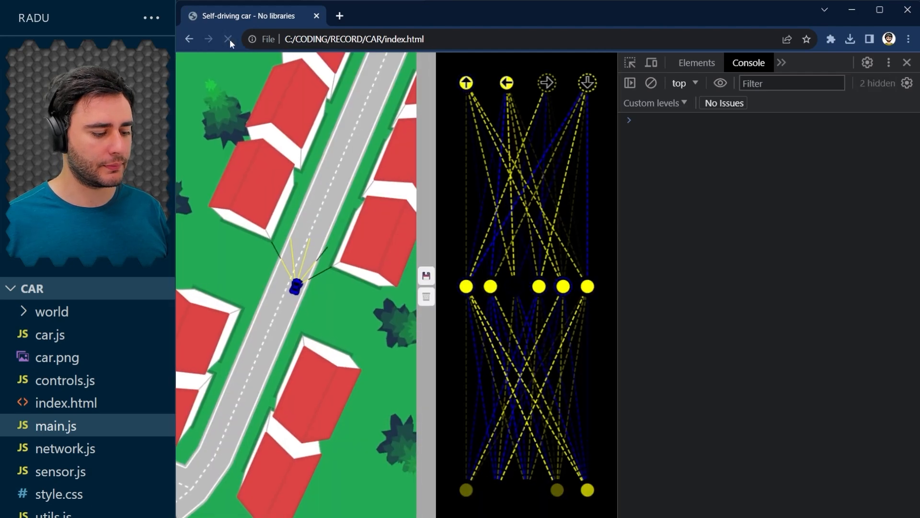
left_click(229, 39)
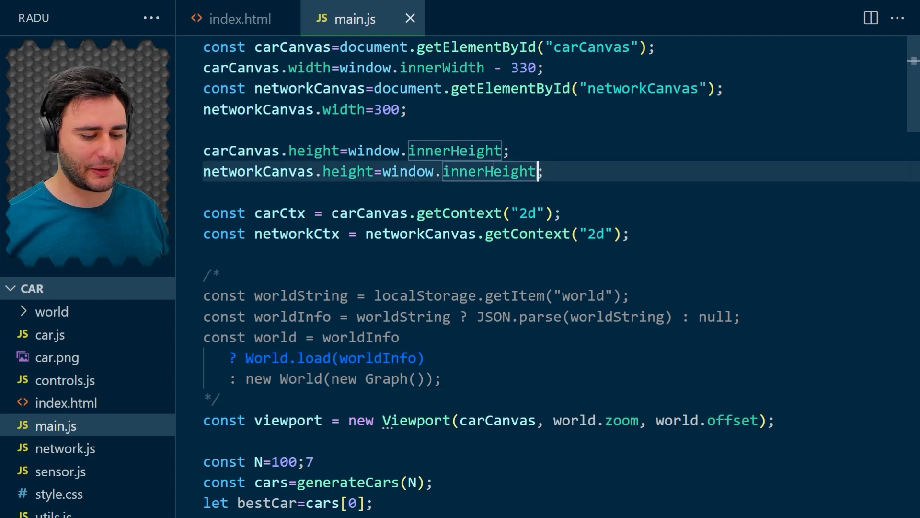
Save the -300 canvas height change in main.js and add a miniMapCanvas canvas element below networkCanvas in index.html.
type("-300")
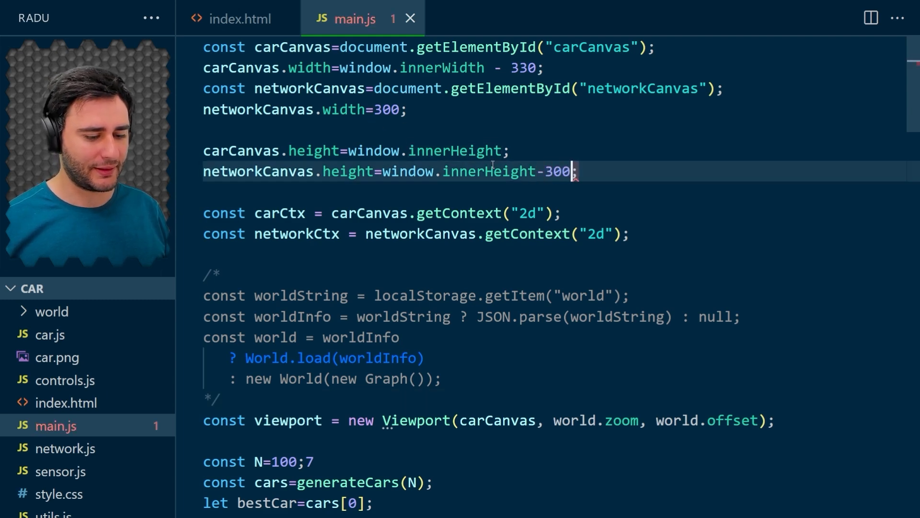
key("ctrl+s")
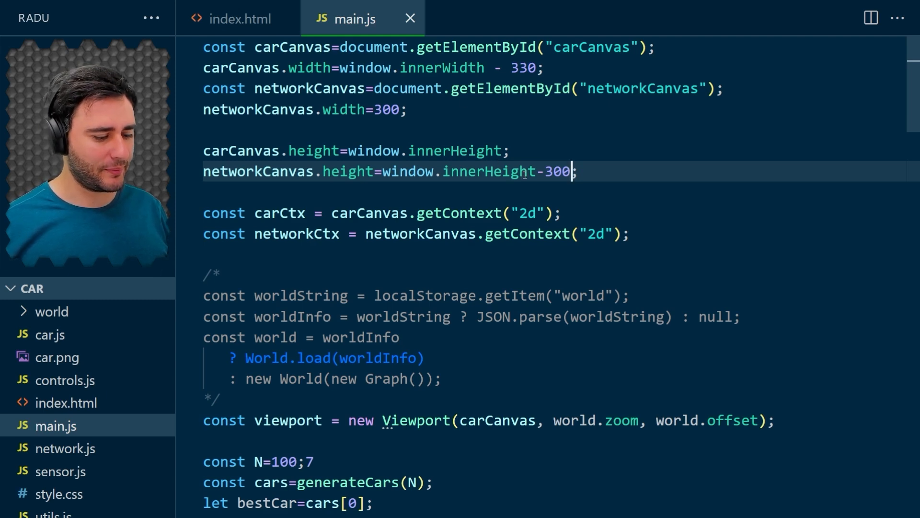
left_click(239, 18)
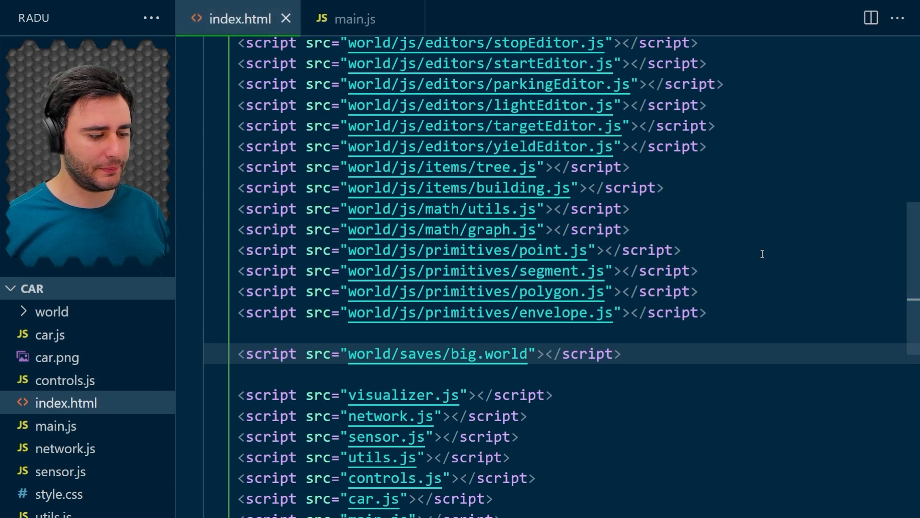
scroll("up", 3)
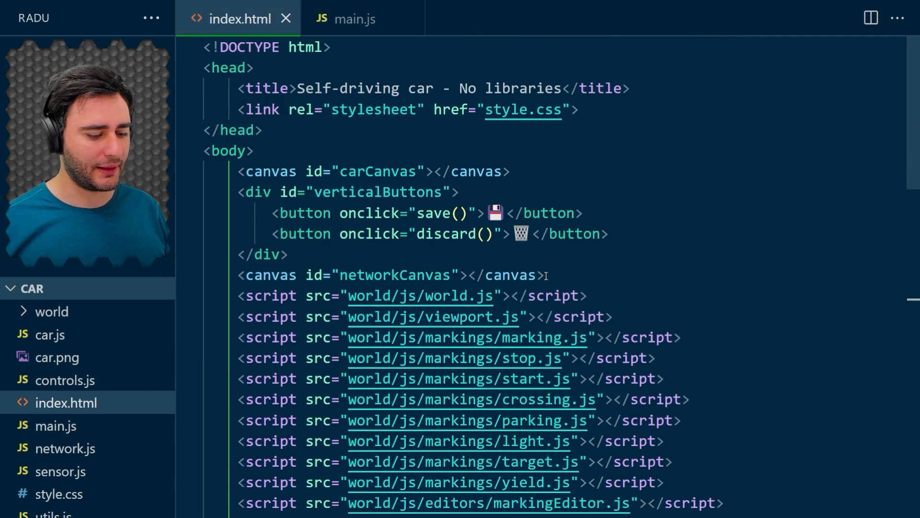
key("Enter")
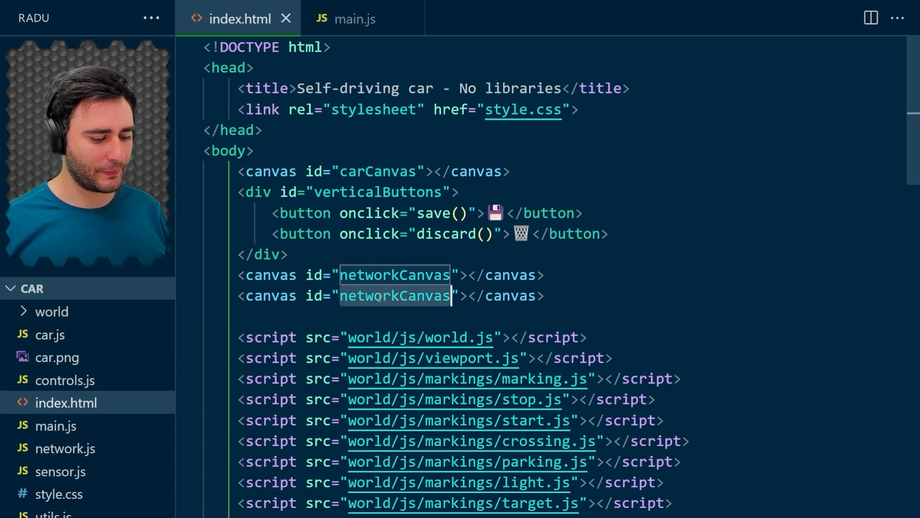
type("miniMapCa")
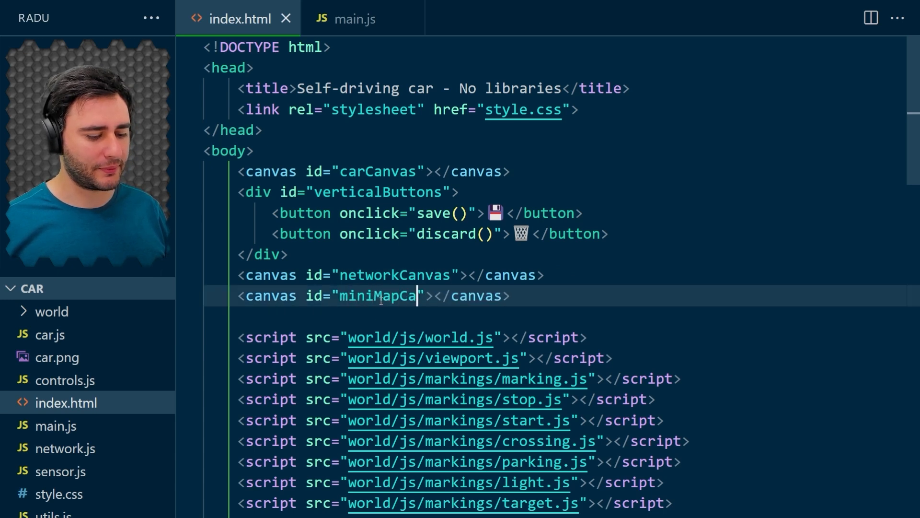
type("nvas")
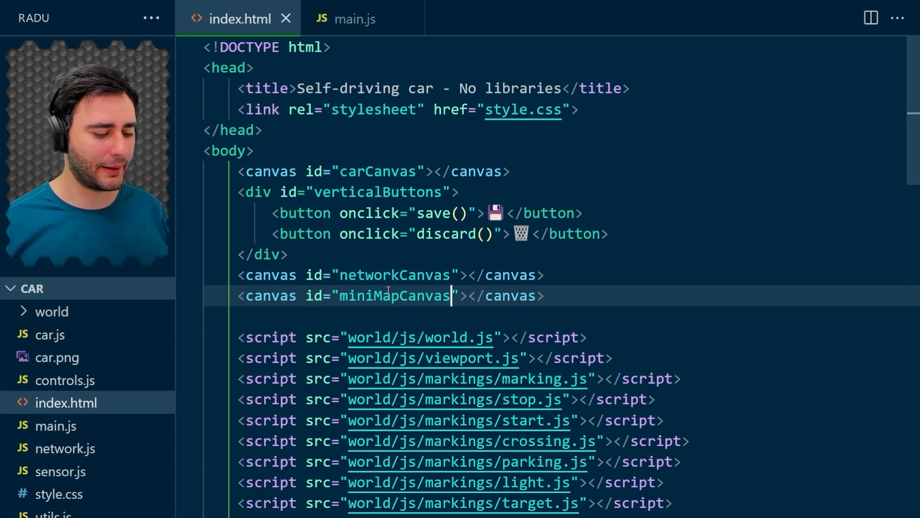
In main.js, look up miniMapCanvas and set its width and height to 300.
left_click(355, 18)
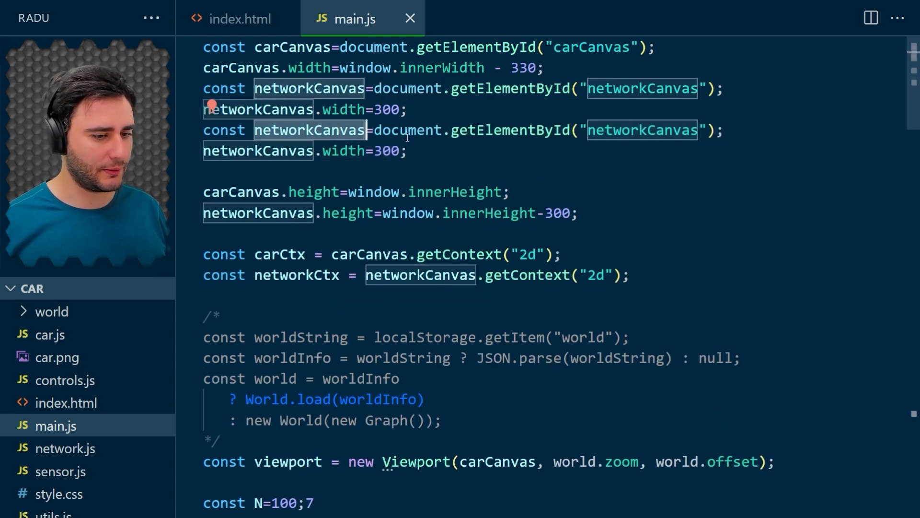
type("miniMapC")
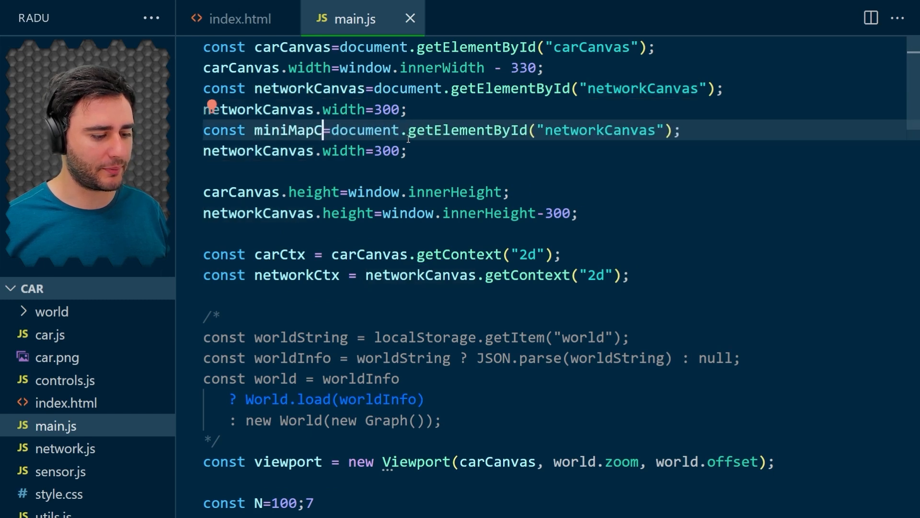
type("anvas")
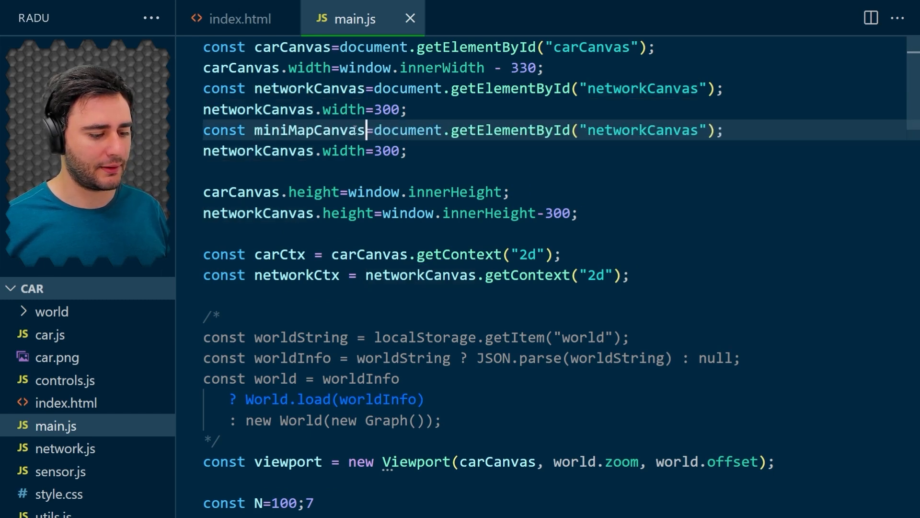
type("miniMapCanvas")
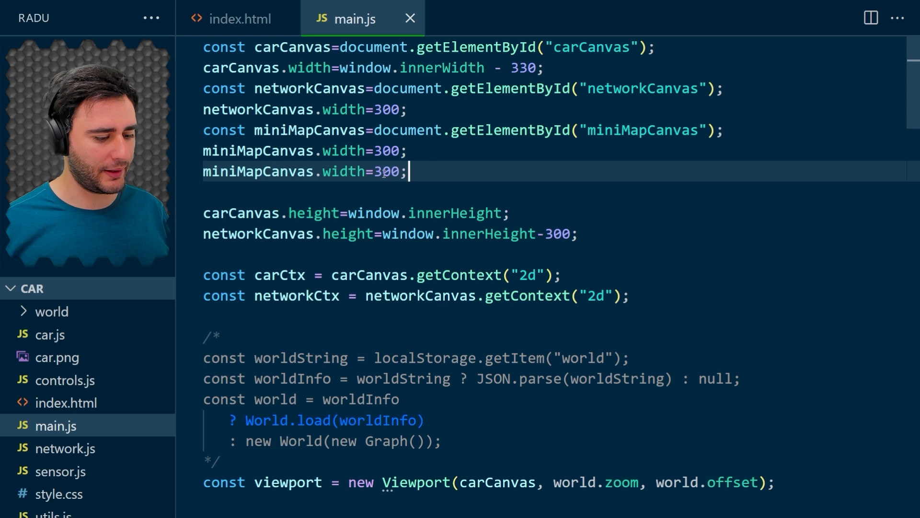
type("heigh")
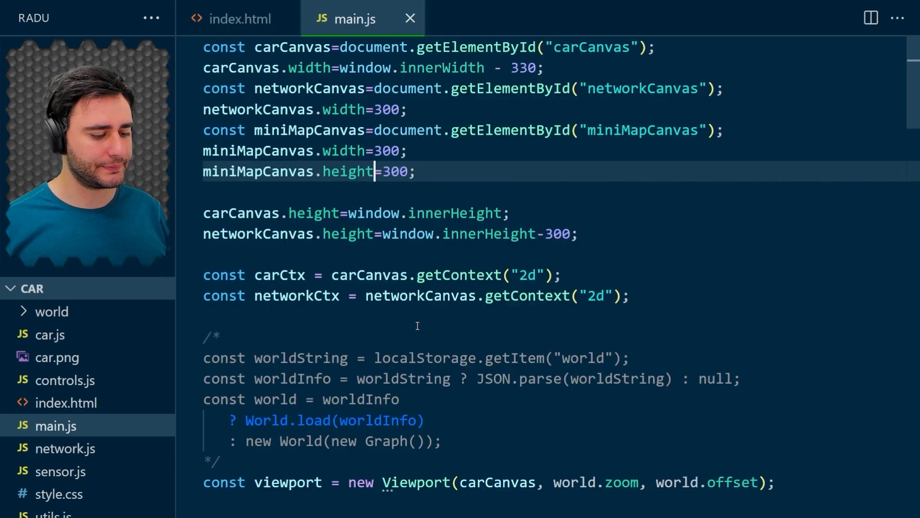
left_click(238, 18)
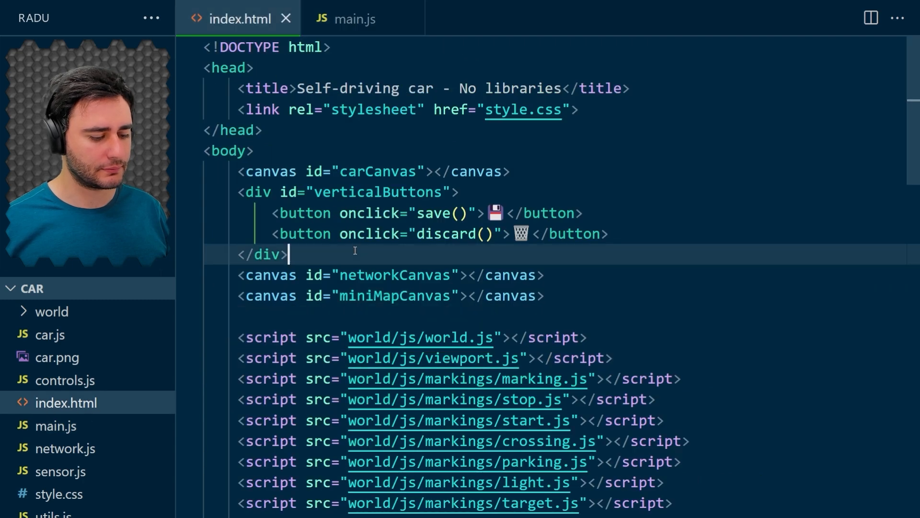
Wrap networkCanvas and miniMapCanvas inside one shared <div> in index.html.
type("<d")
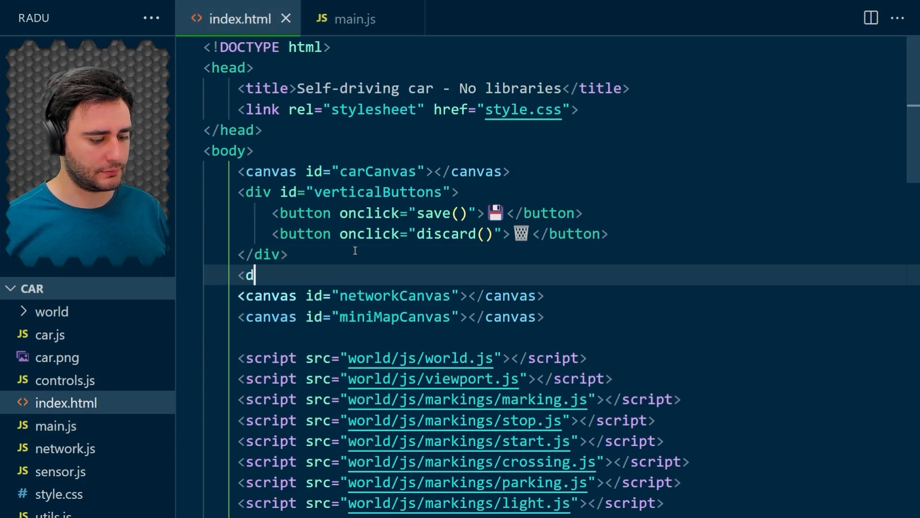
type("iv>")
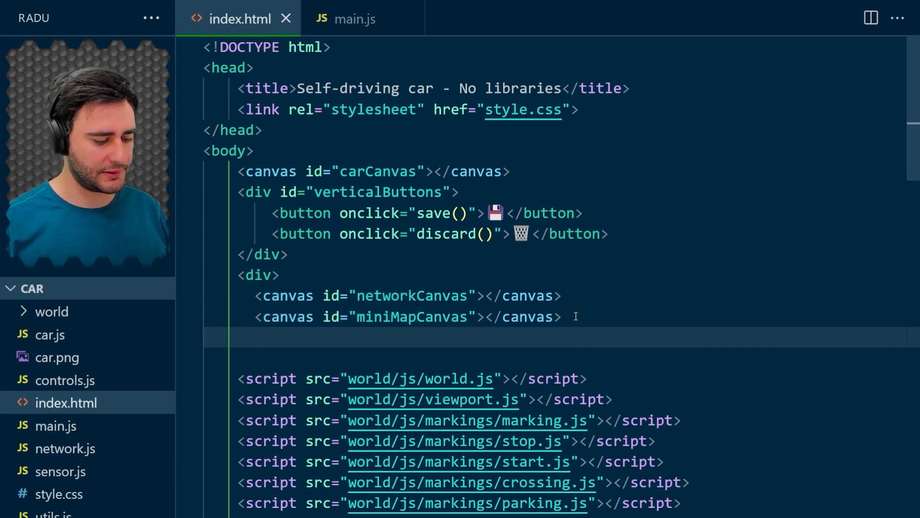
type("</div>")
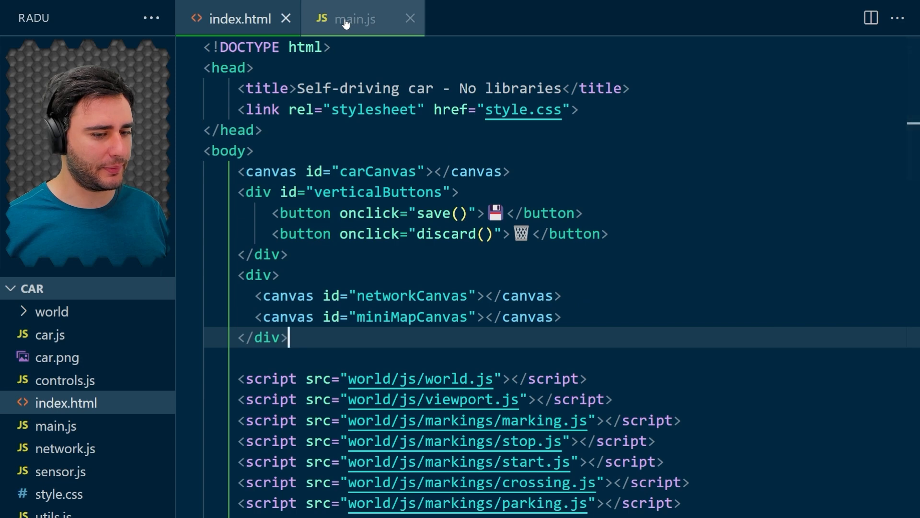
left_click(354, 19)
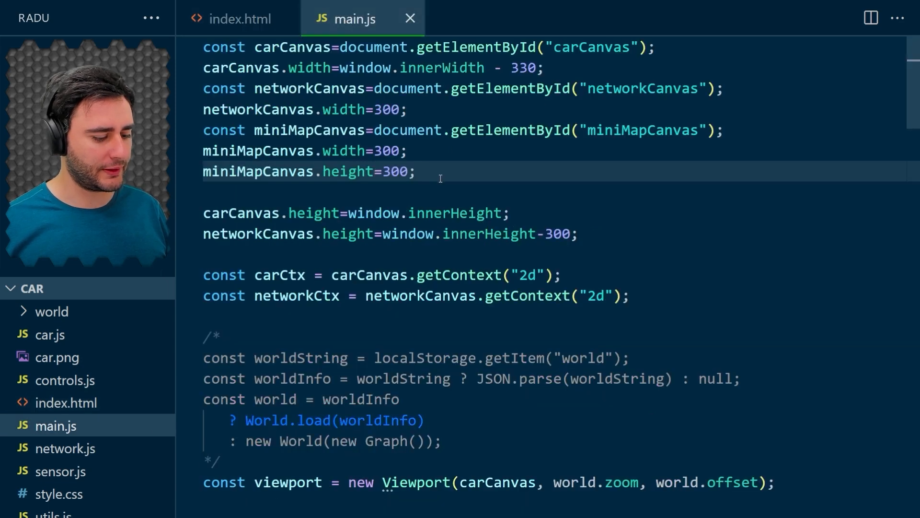
Declare const miniMap = new MiniMap(miniMapCanvas, world.graph, 300) below the viewport line.
scroll("down", 3)
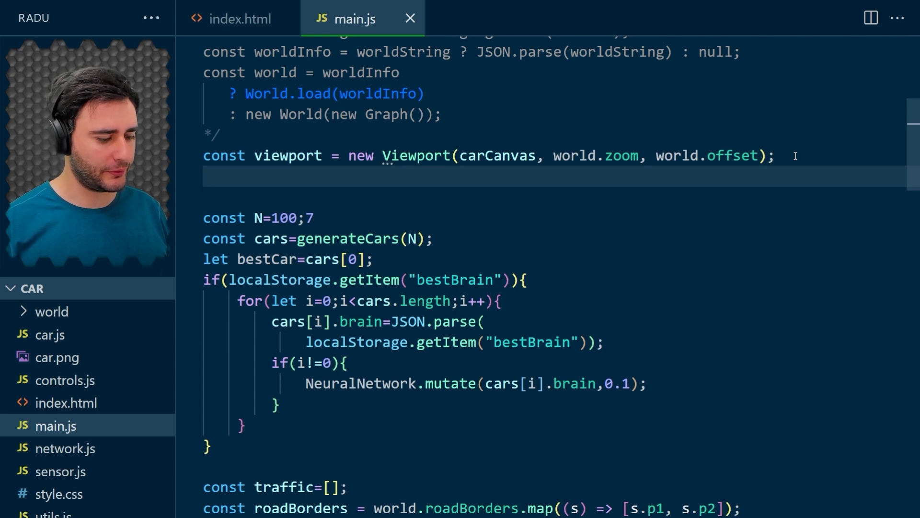
type("const")
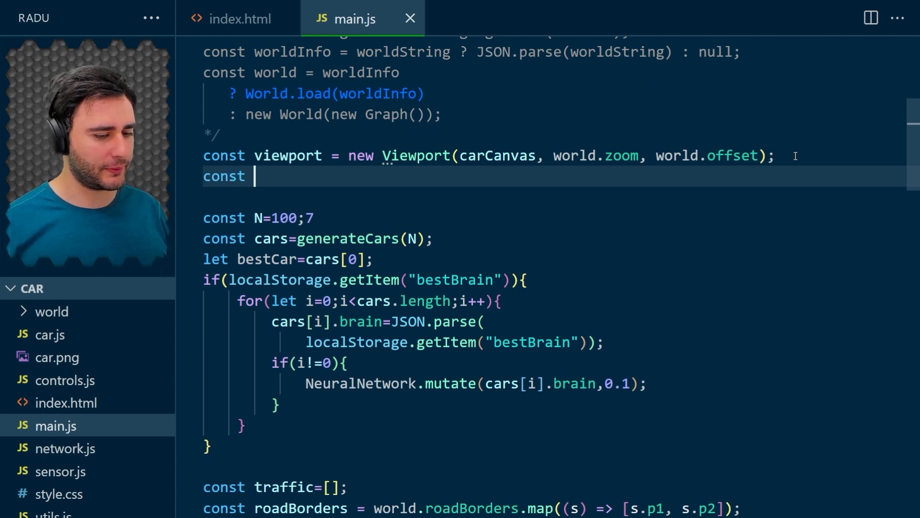
type("miniMap = ne")
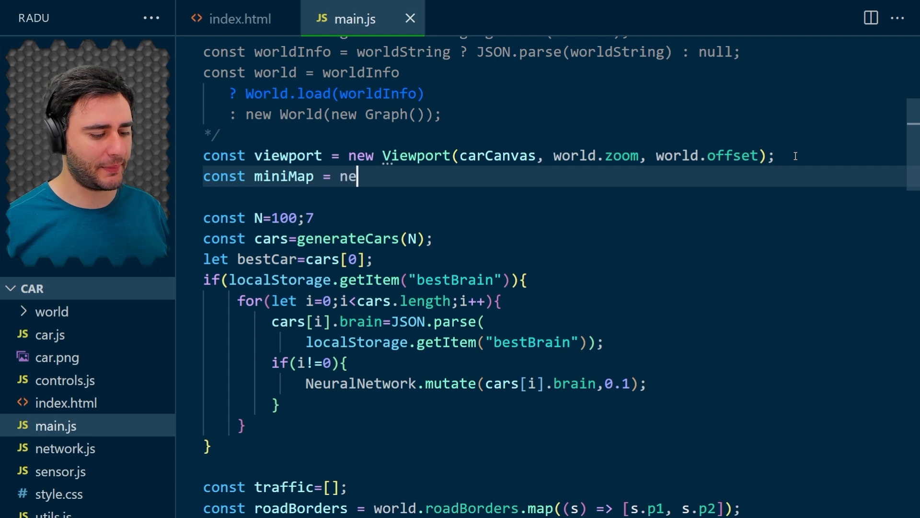
type("w MiniMap(")
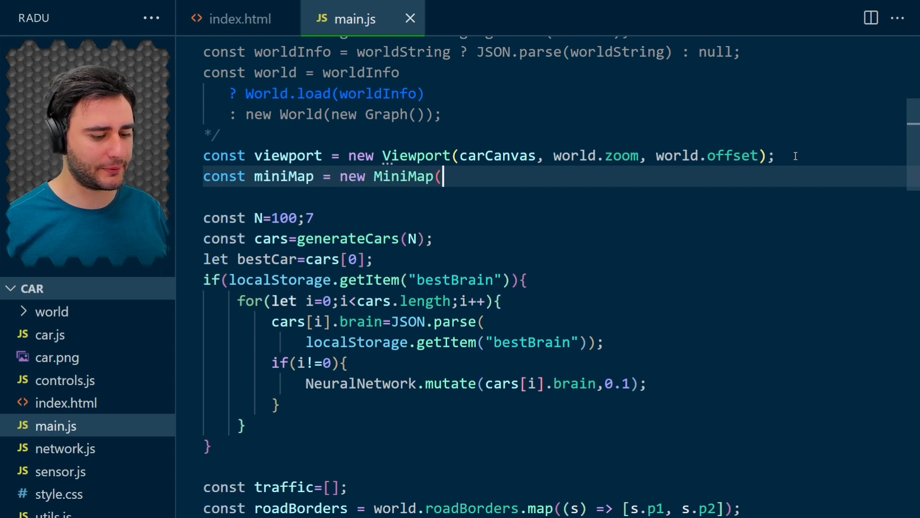
type("miniMapCanv")
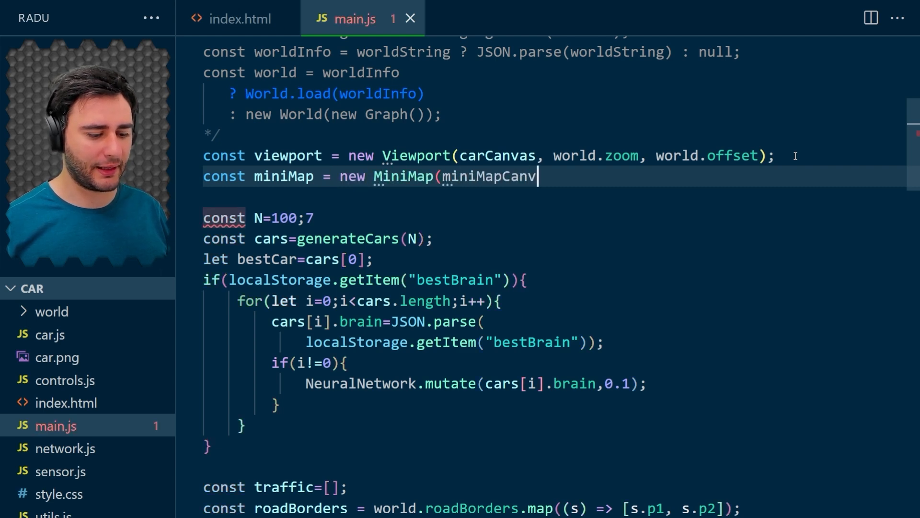
type("as,")
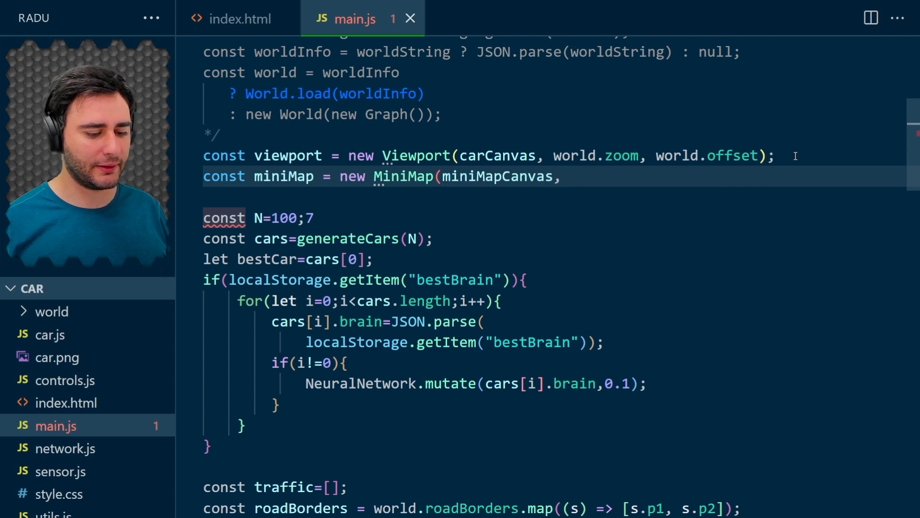
type("world.gr")
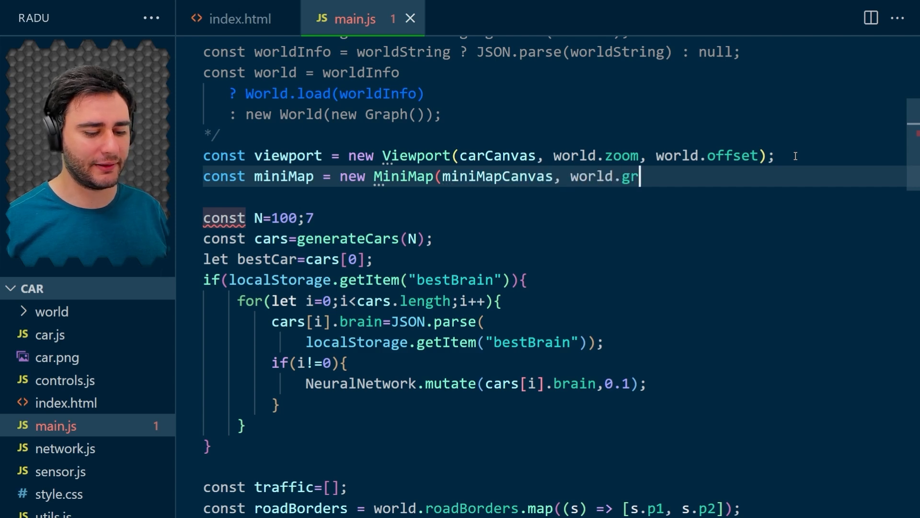
type("aph,")
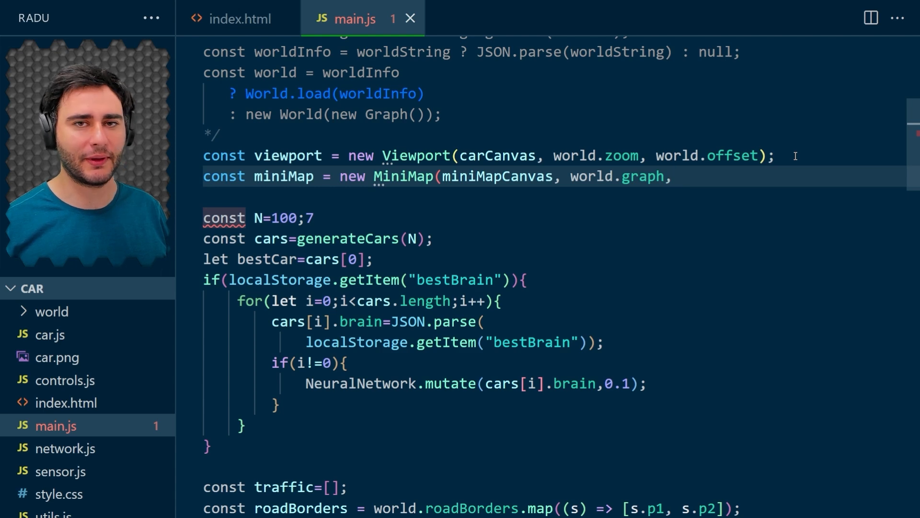
left_click(681, 177)
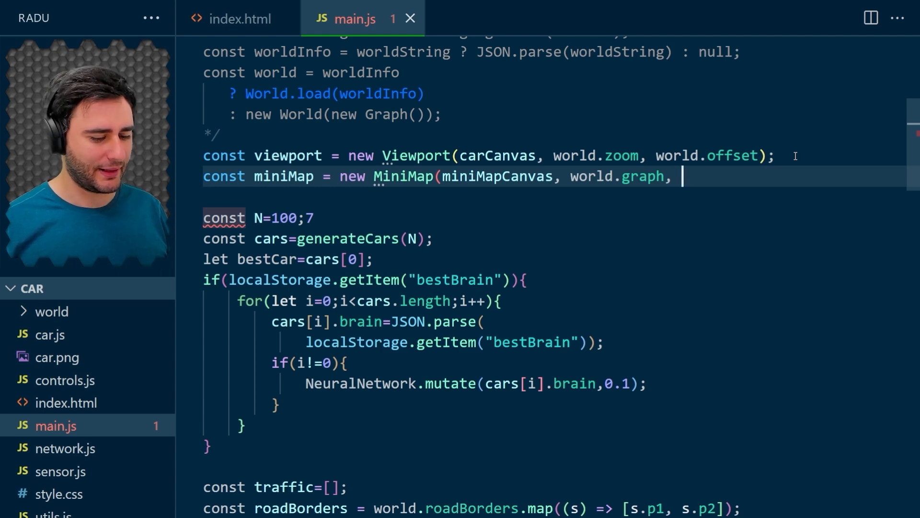
type("300);")
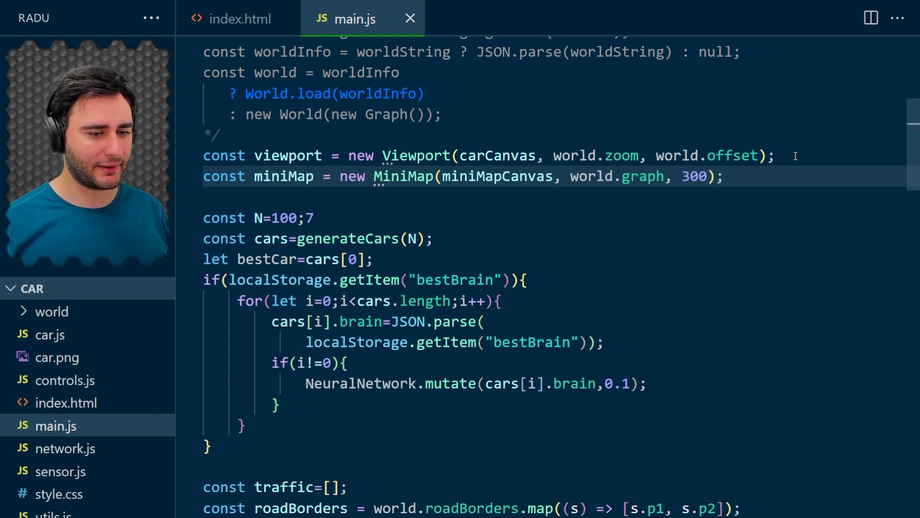
Call miniMap.update(viewPoint) inside the animate loop each frame.
scroll("down", 3)
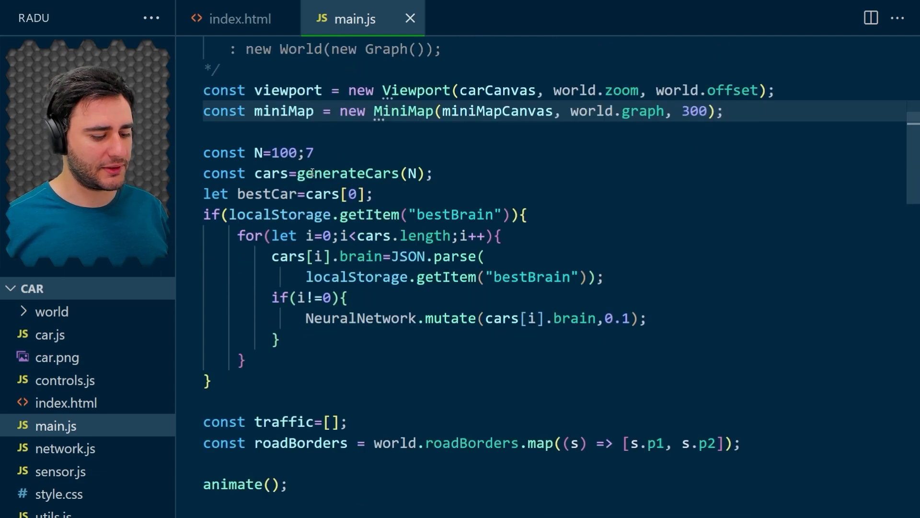
scroll("down", 3)
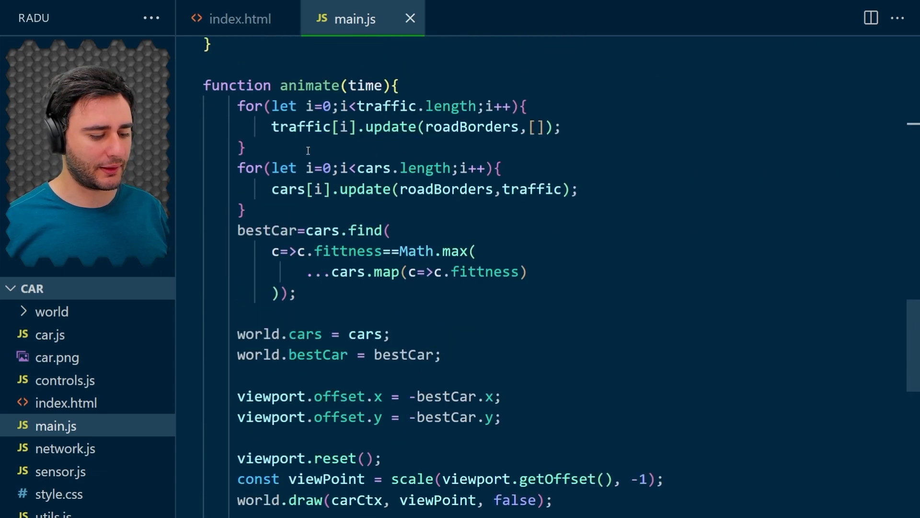
scroll("down", 3)
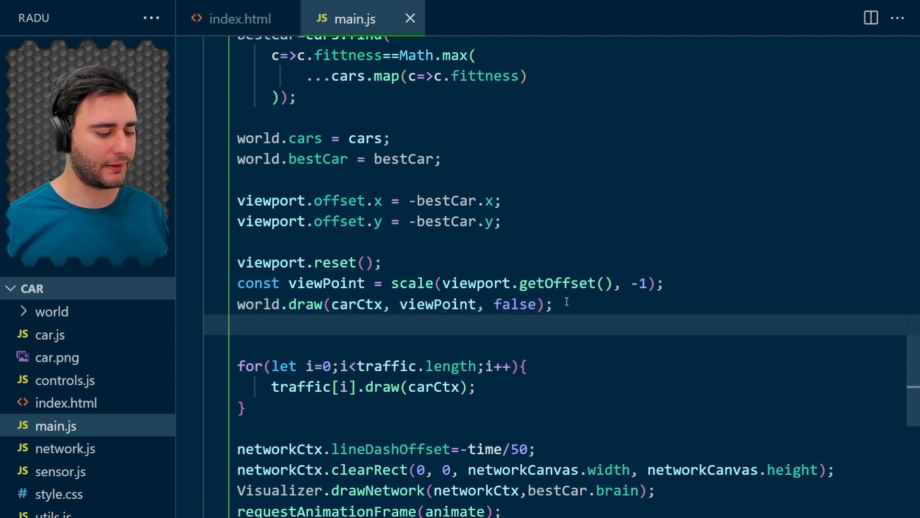
type("miniMap.u")
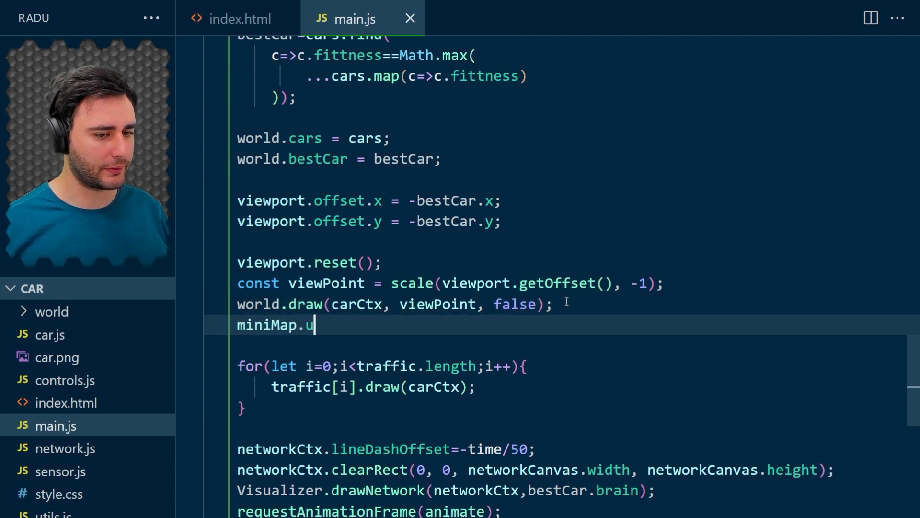
type("pdate(view")
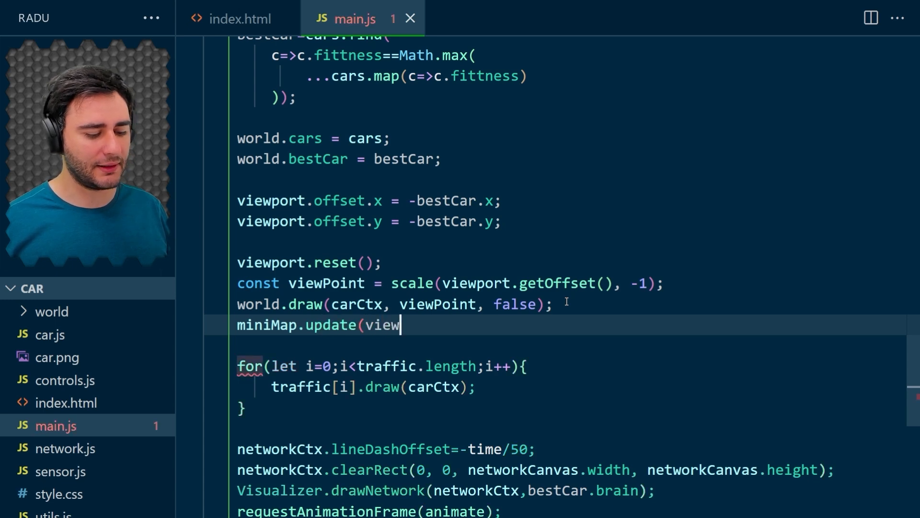
type("Point);")
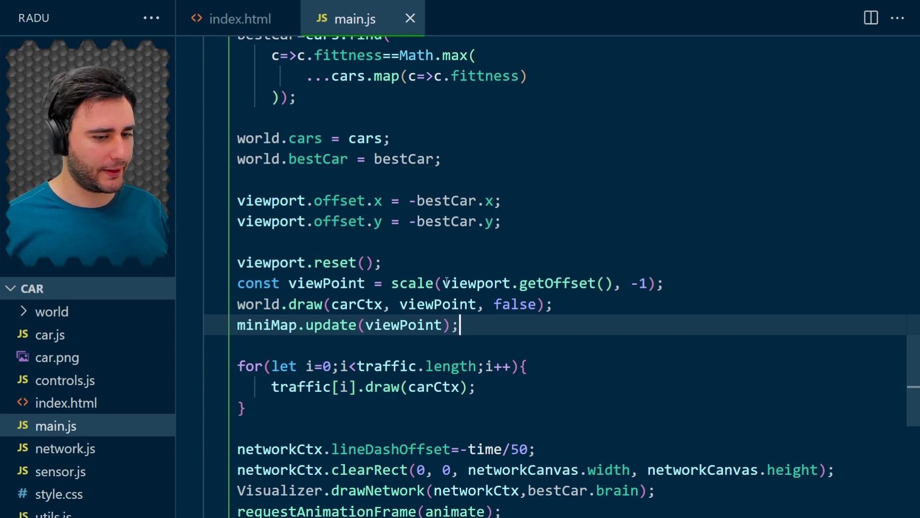
left_click(240, 19)
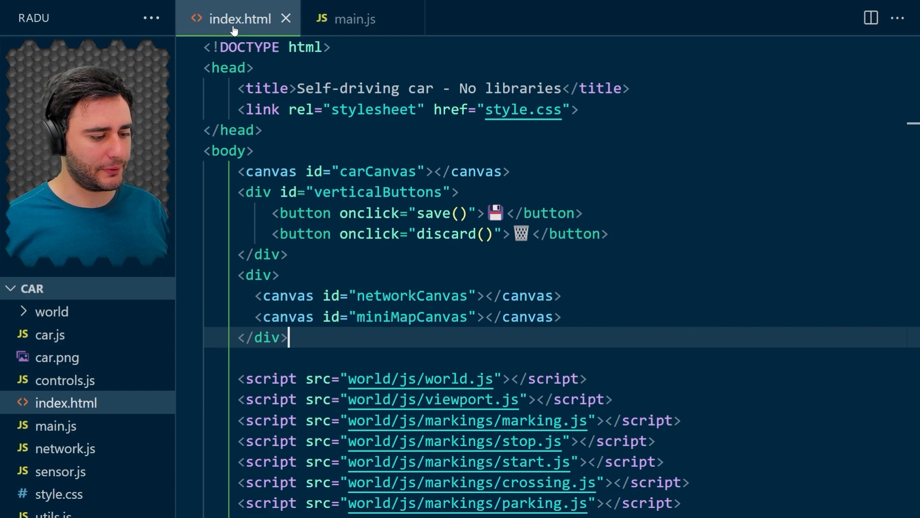
Add a miniMap.js script reference to index.html.
scroll("down", 3)
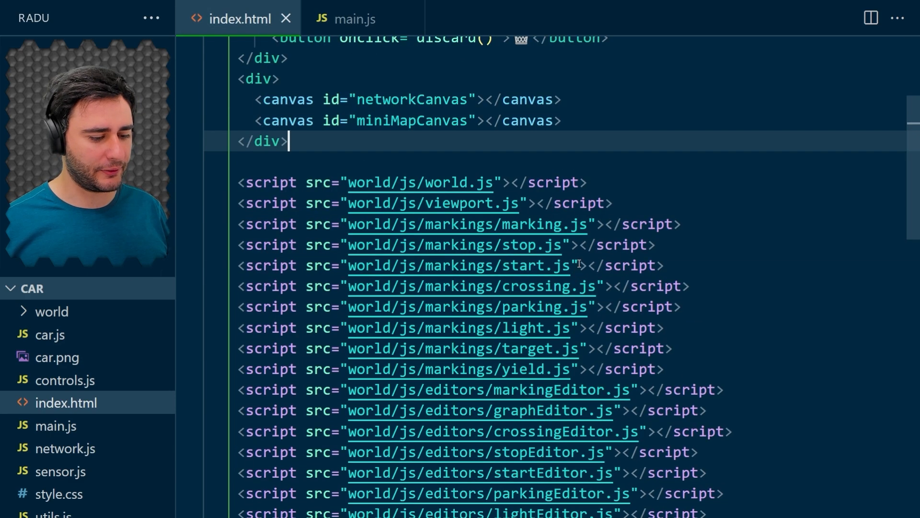
scroll("down", 3)
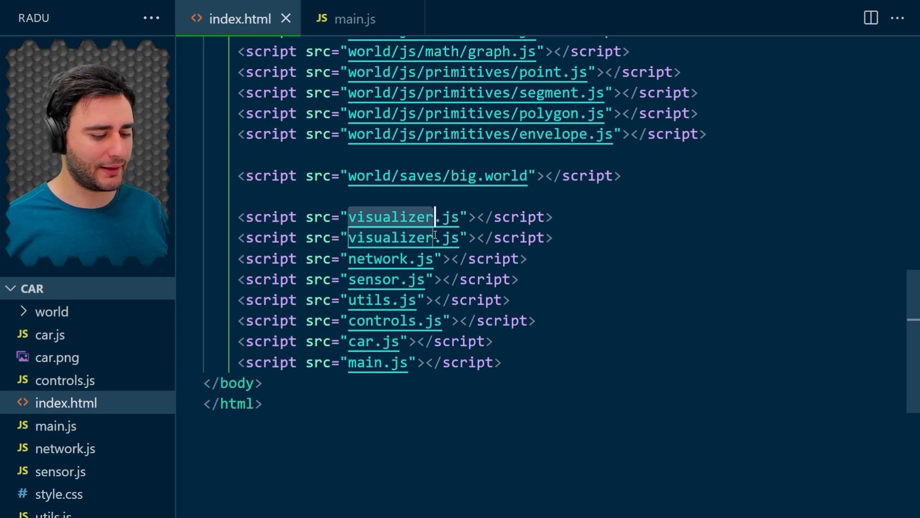
type("mini")
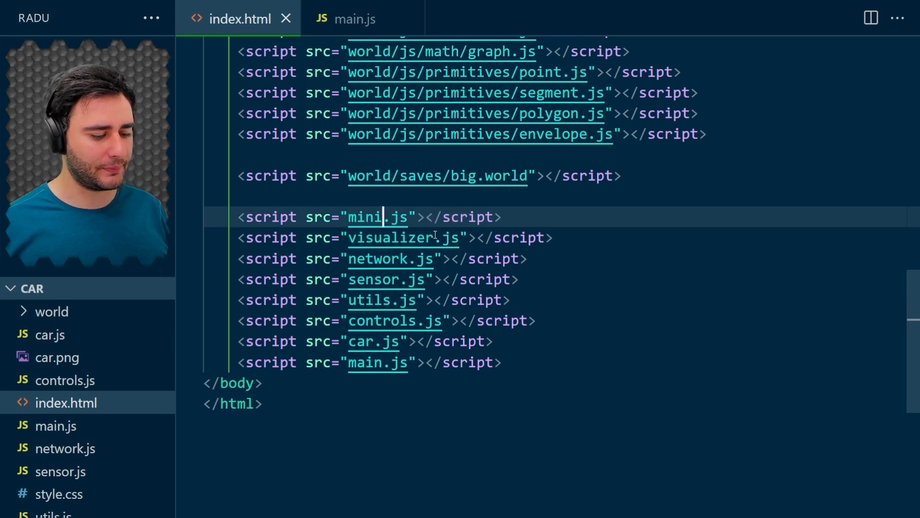
type("Map")
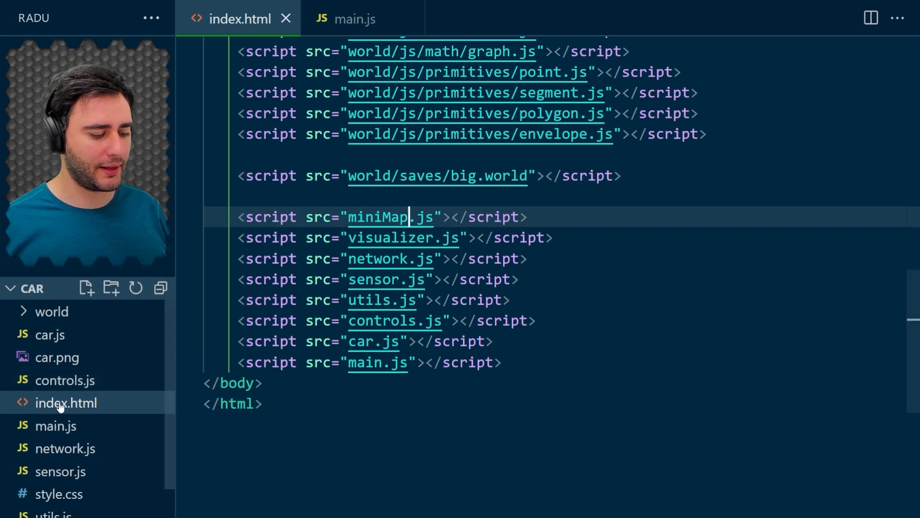
Create a new empty miniMap.js file in the CAR folder and open it.
left_click(86, 287)
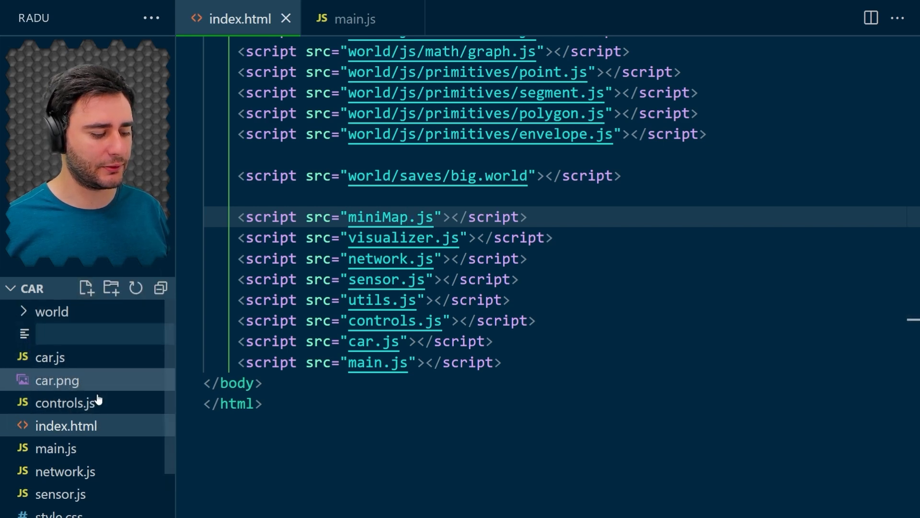
type("miniMap.")
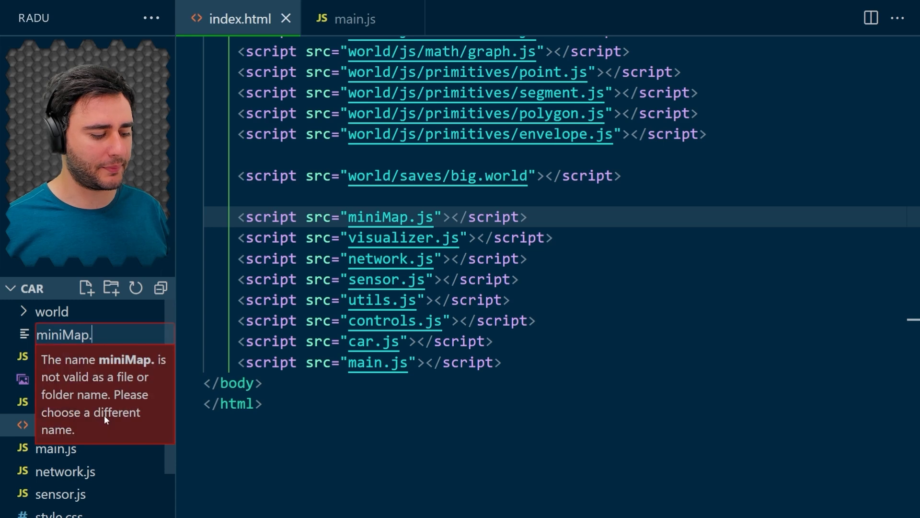
key("Return")
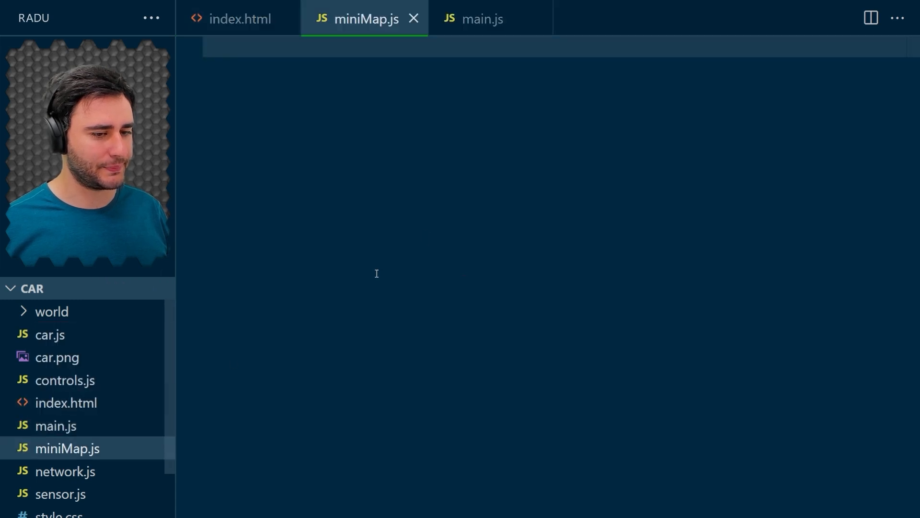
Define class MiniMap with constructor(canvas, graph, size) storing this.canvas and this.graph.
type("clas")
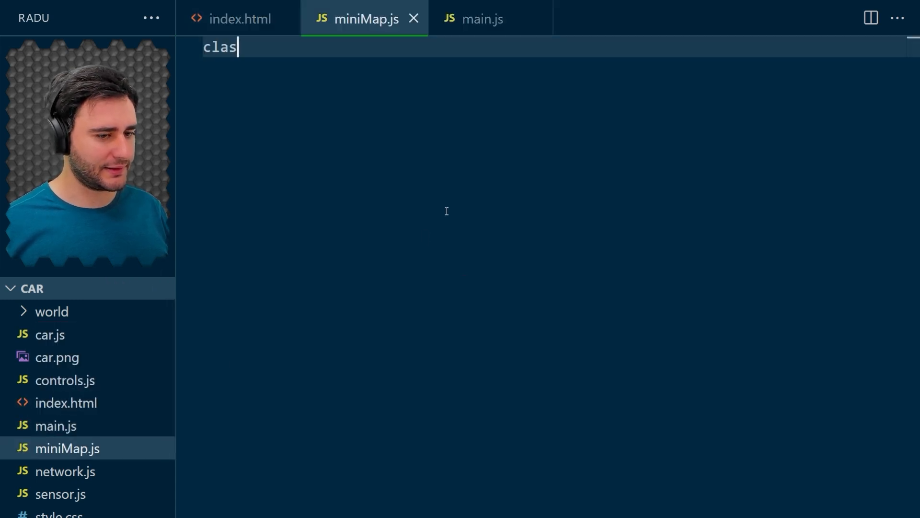
type("s MiniMap {")
type("c")
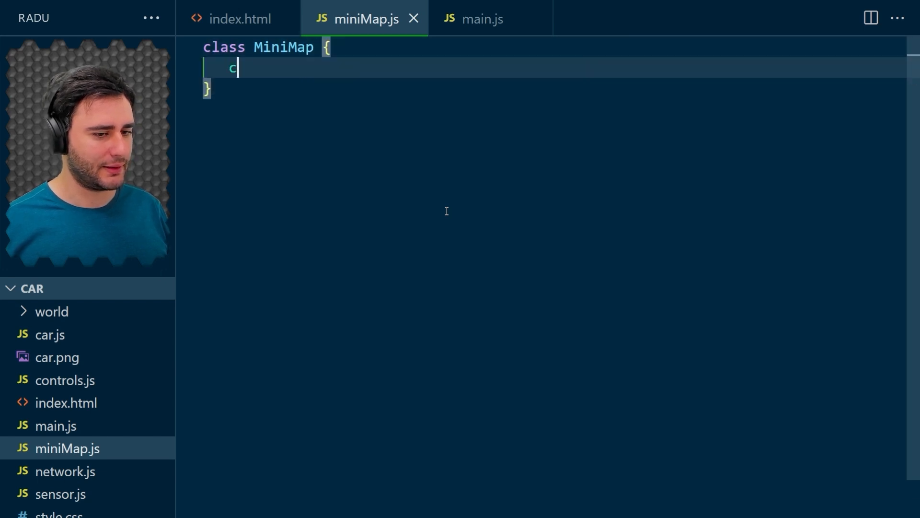
type("onstructor")
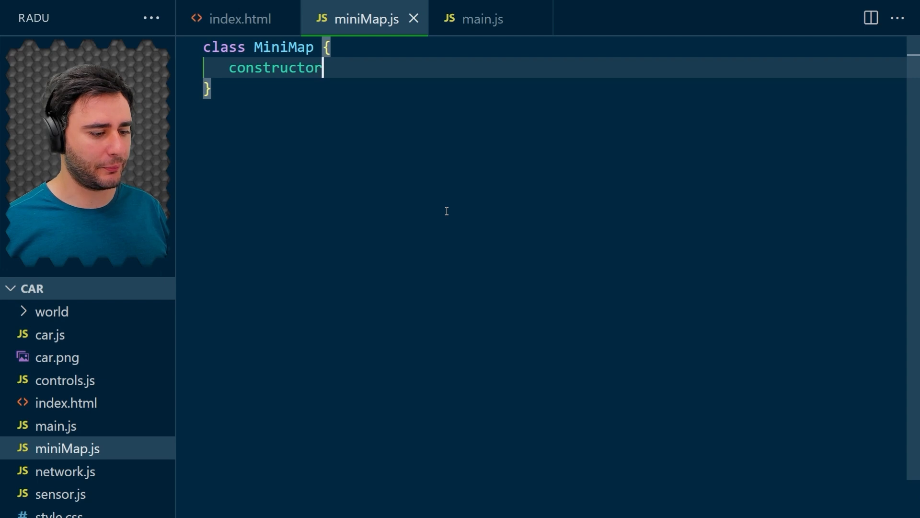
type("(canvas,")
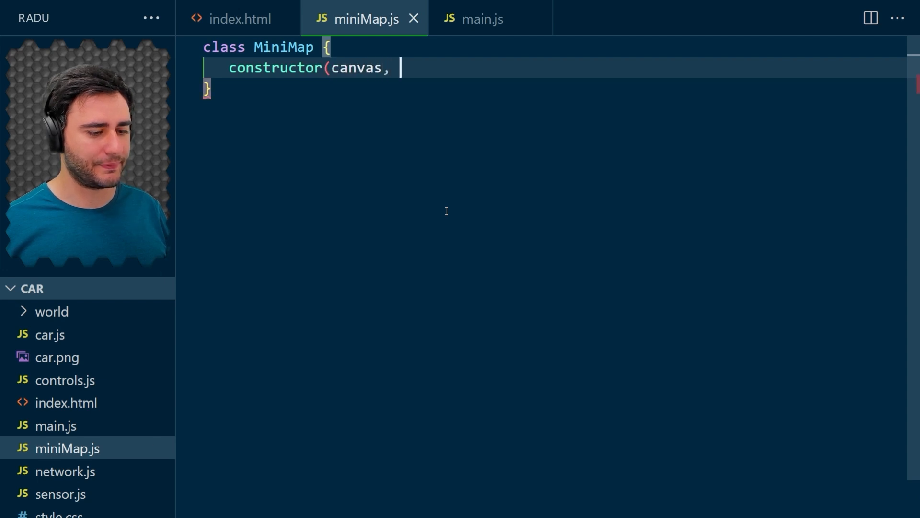
type("graph, si")
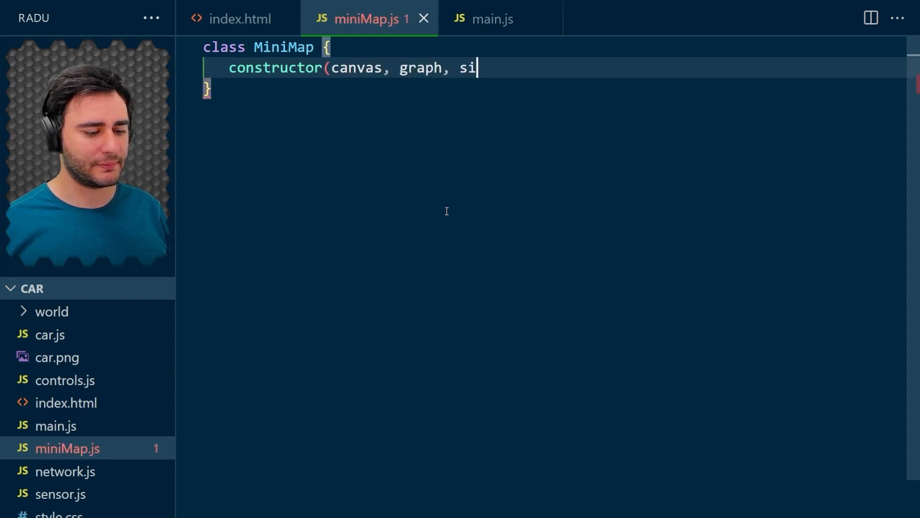
type("ze) {")
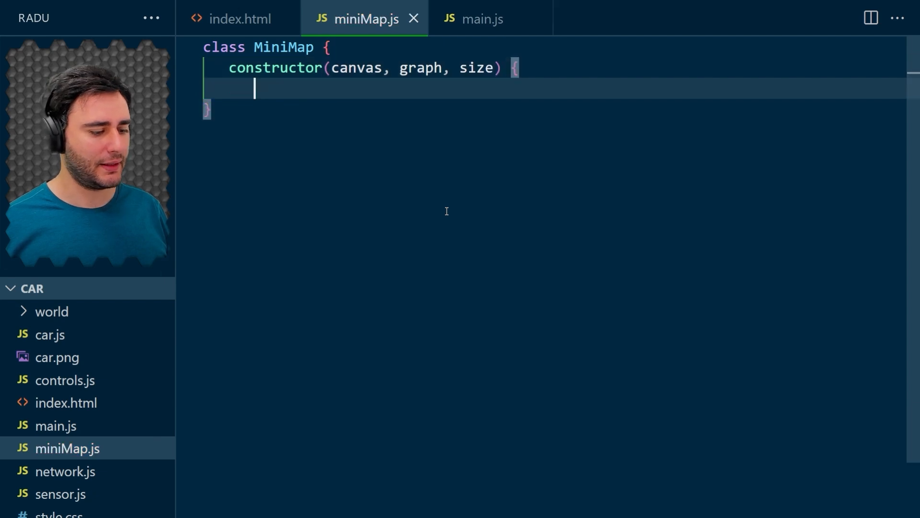
type("this")
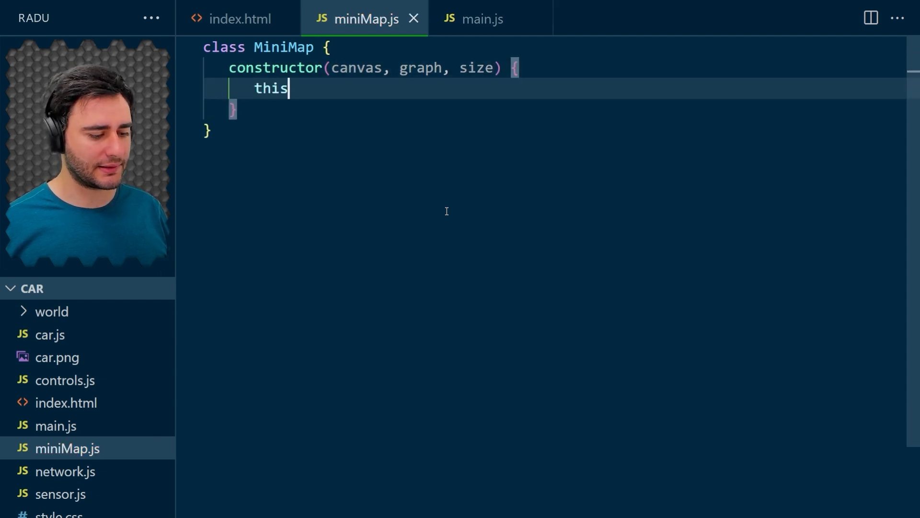
type(".canvas = c")
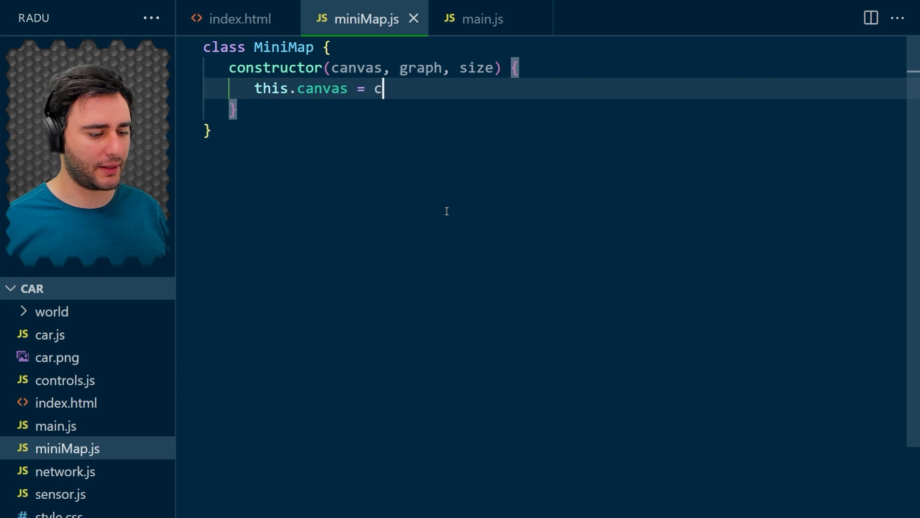
type("anvas;")
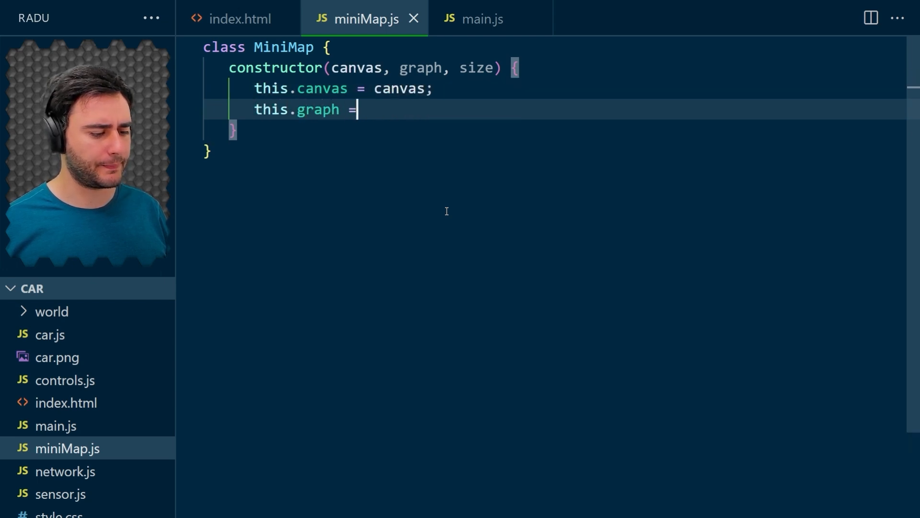
type("graph;")
type("this.size = size;")
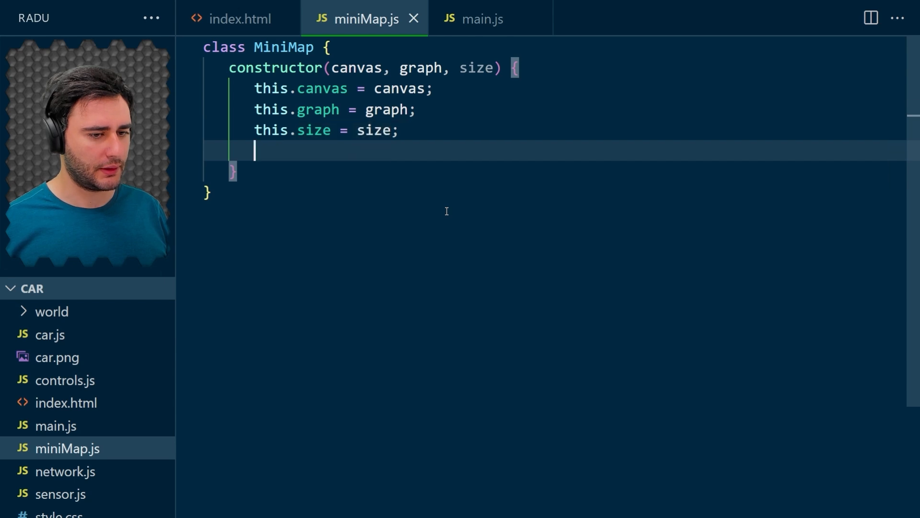
Size the canvas width and height to size and get this.ctx = canvas.getContext("2d").
type("c")
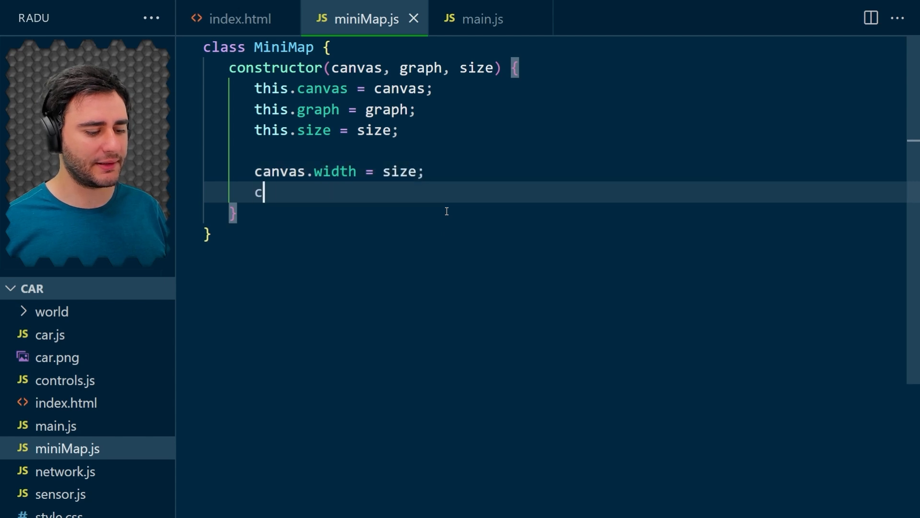
type("anvas.h")
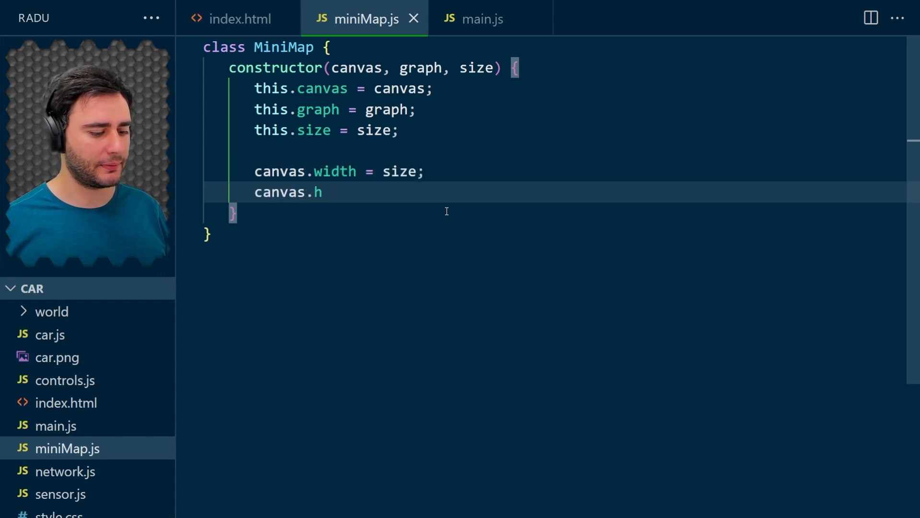
type("eight =")
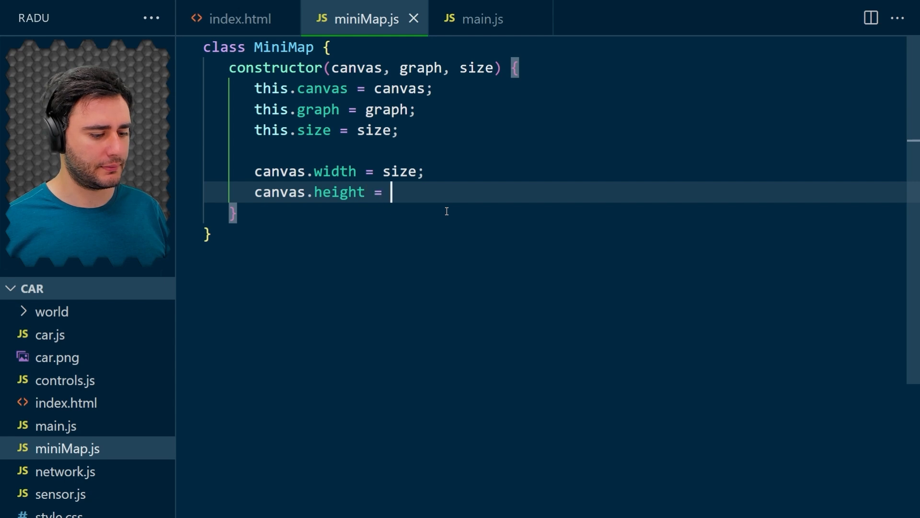
type("size;")
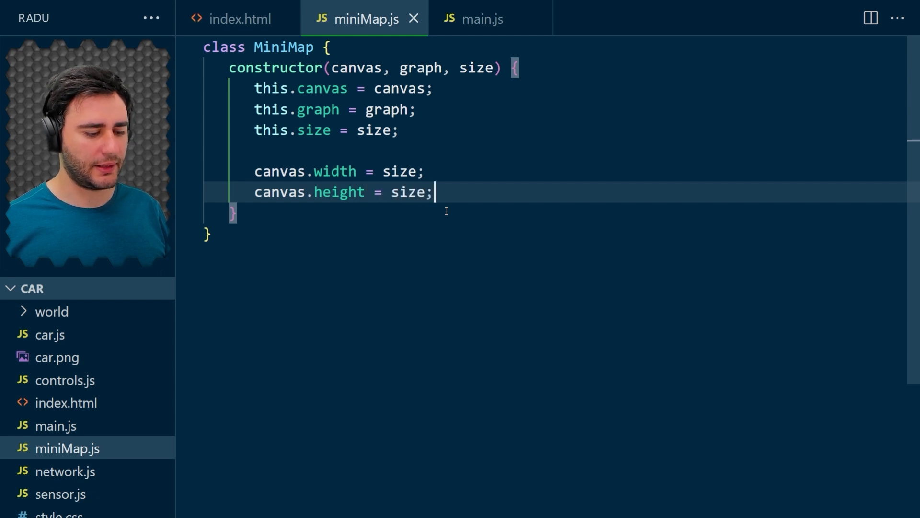
mouse_move(394, 208)
type("this.")
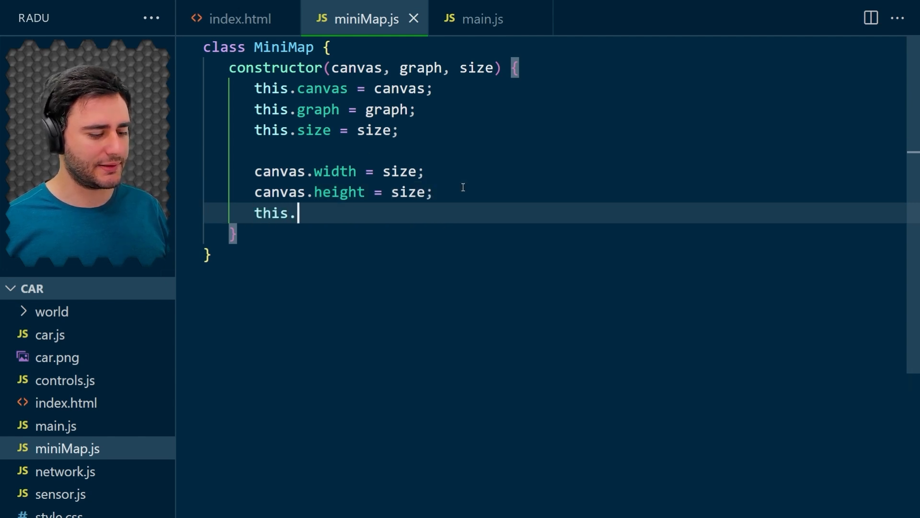
type("ctx = can")
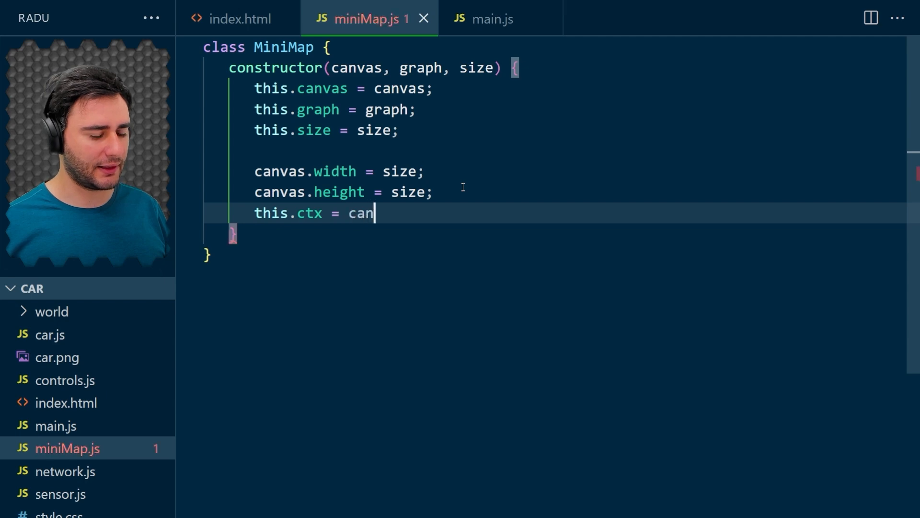
type("vas.getCo")
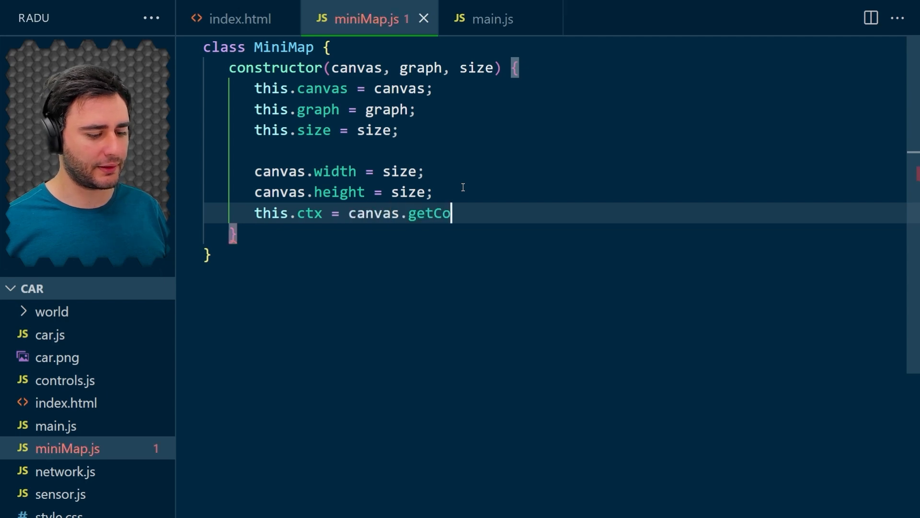
type("ntext(\"2d\");")
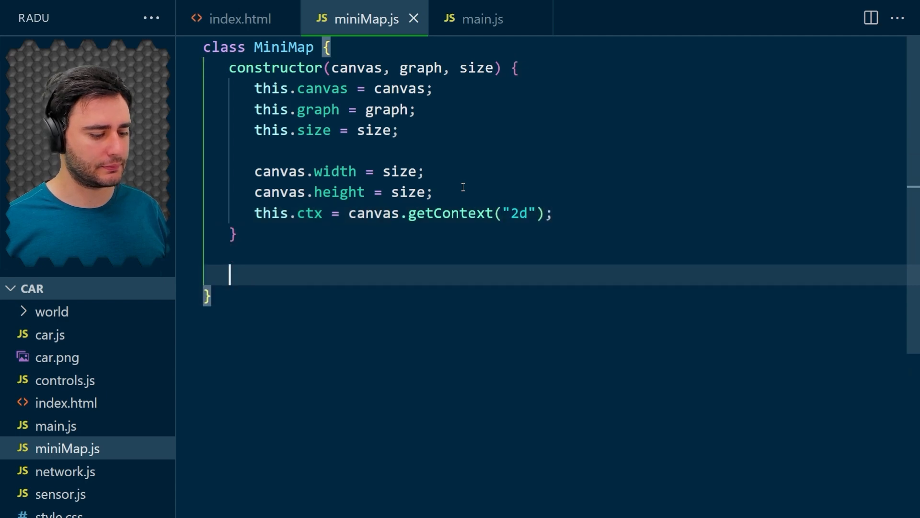
type("update")
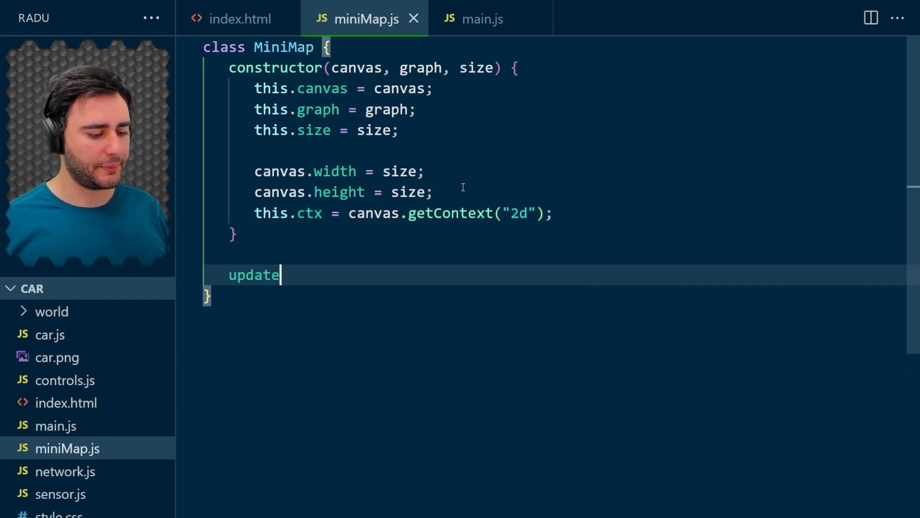
Add update(viewPoint) that clears the canvas with clearRect(0, 0, this.size, this.size).
type("(viewPoint")
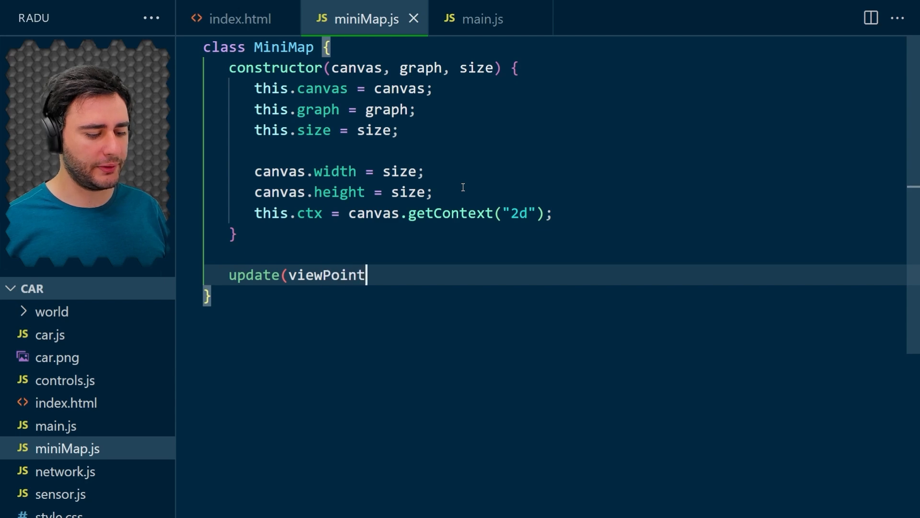
type(") {")
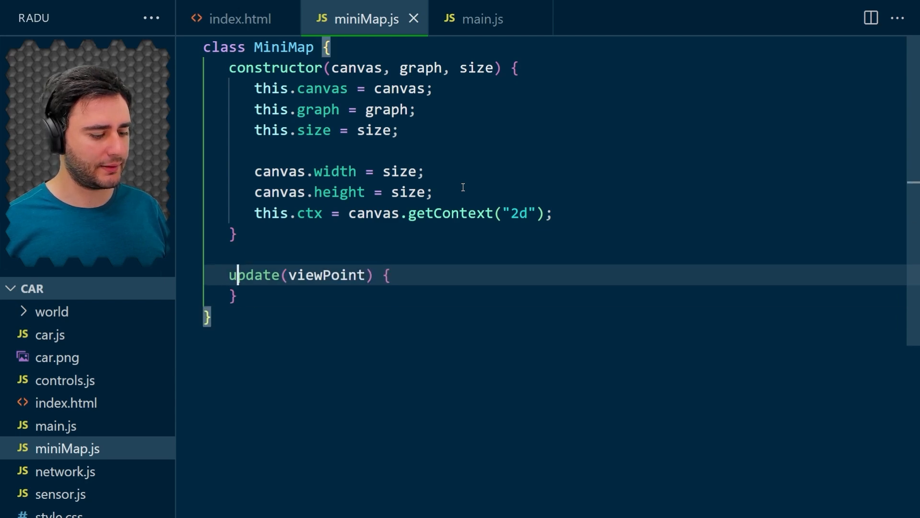
type("this.ctx.c")
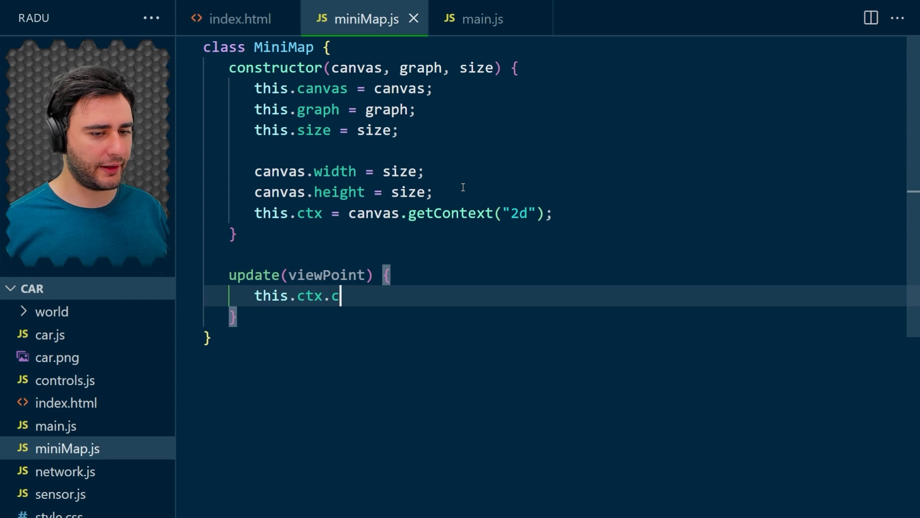
type("learRect(")
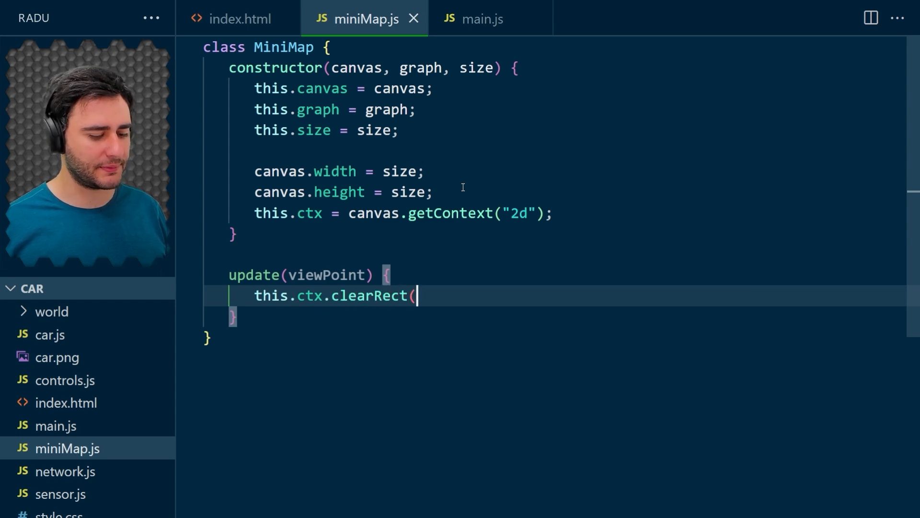
type("0, 0, this")
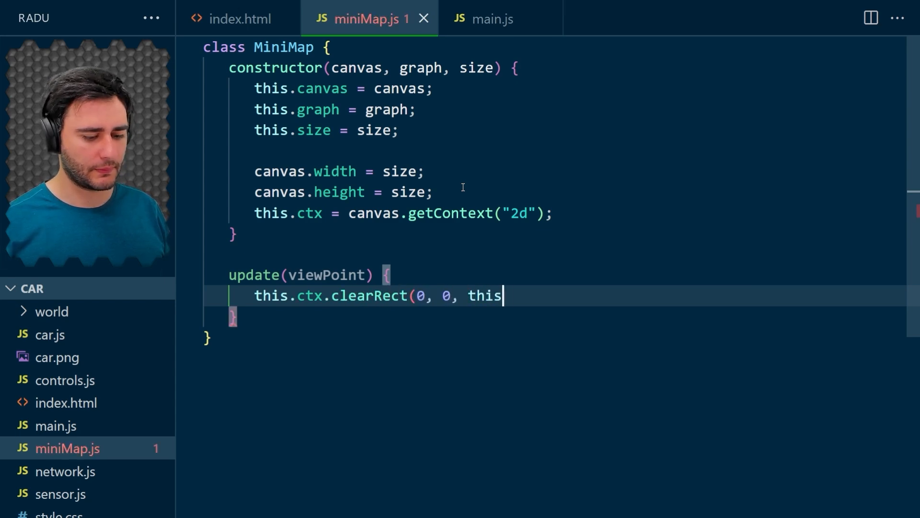
type(".size, thi")
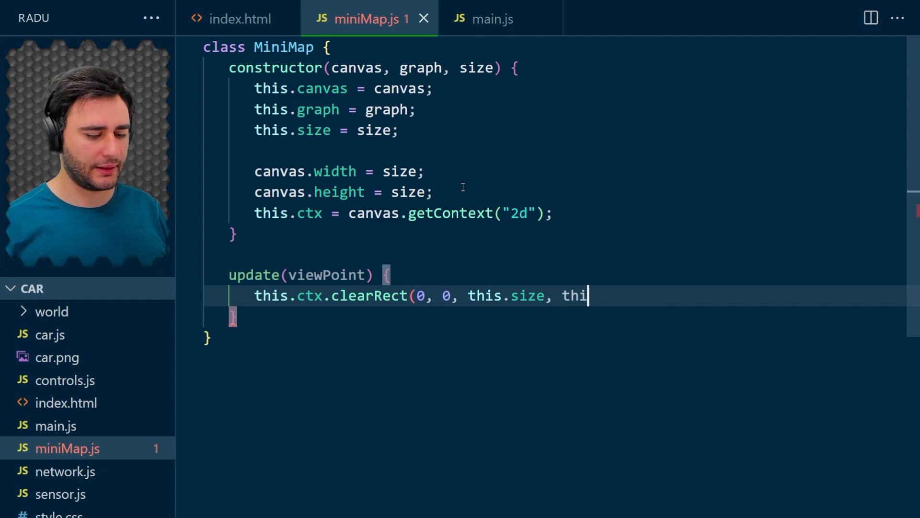
type("s.size)")
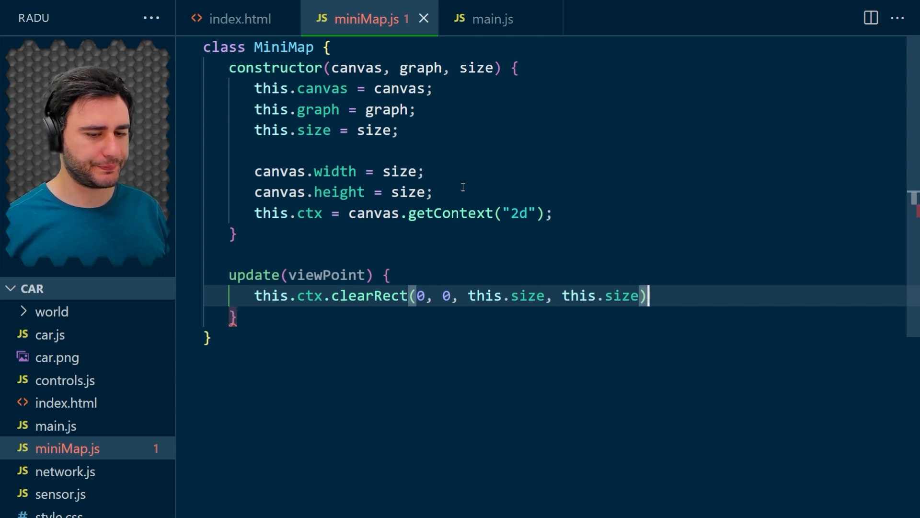
type(";")
type("for (const s")
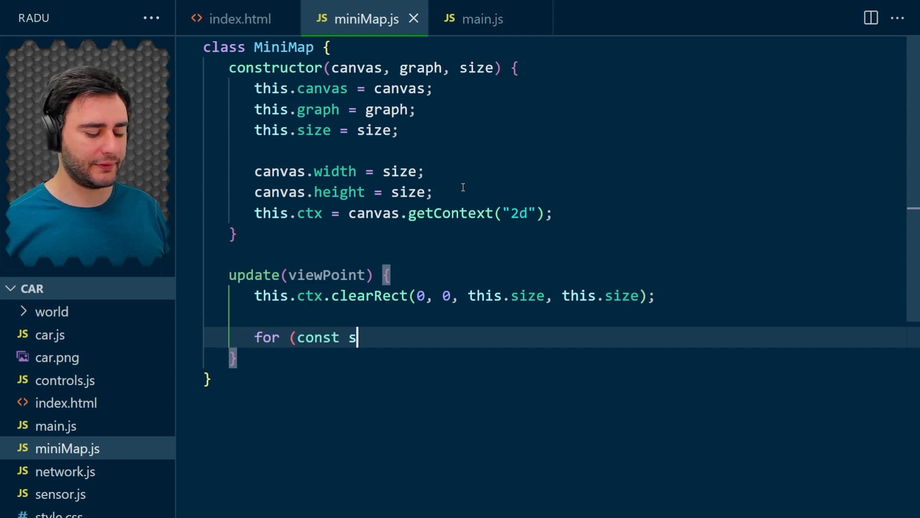
Loop over this.graph.segments and draw each with seg.draw(this.ctx).
type("eg of thi")
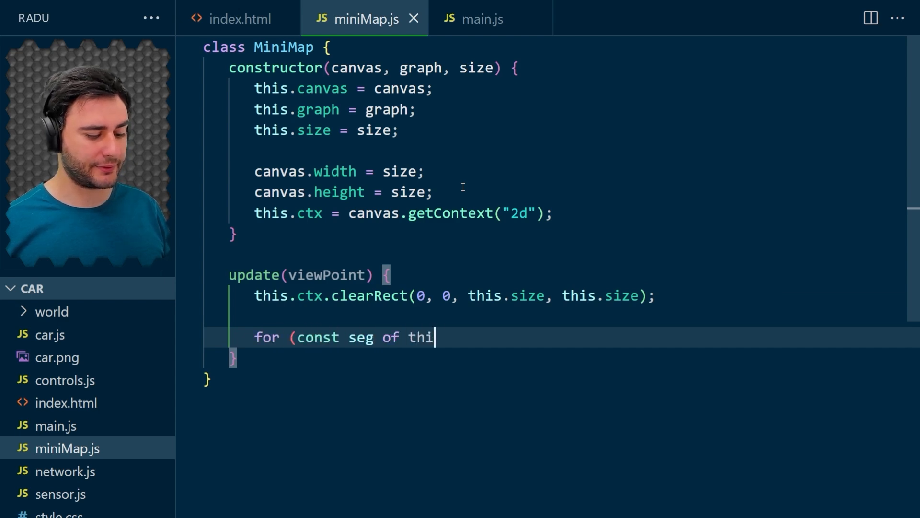
type("s.graph.s")
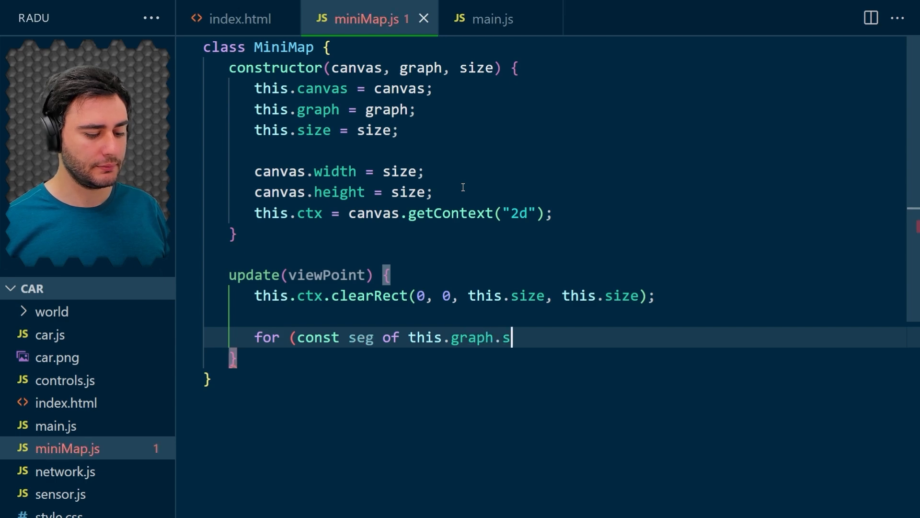
type("egments) {")
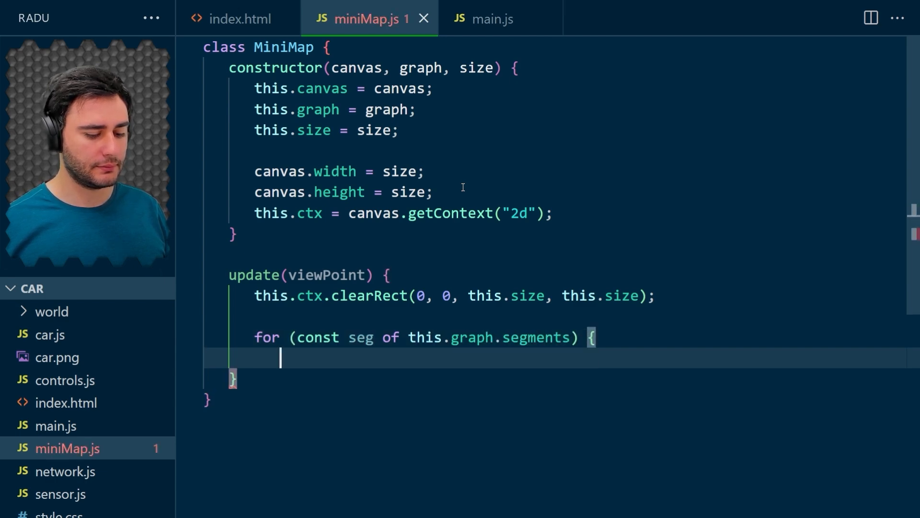
type("seg.")
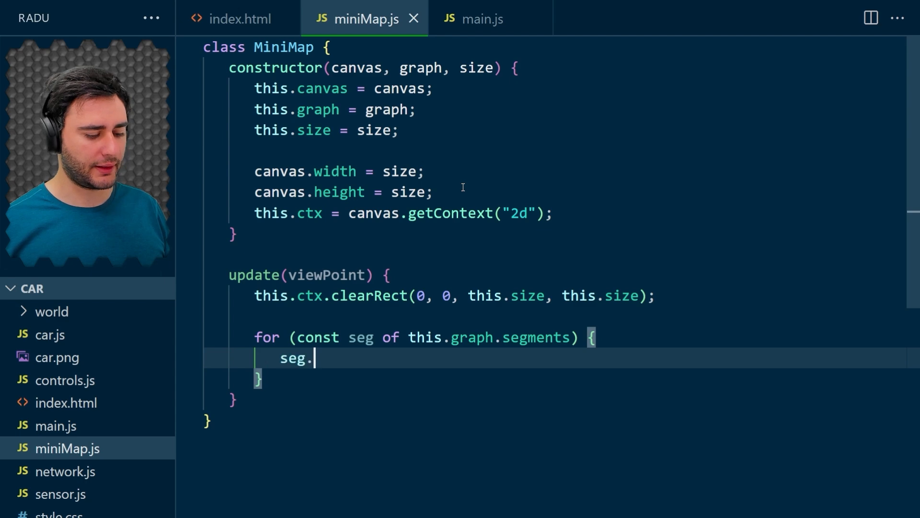
type("draw(this")
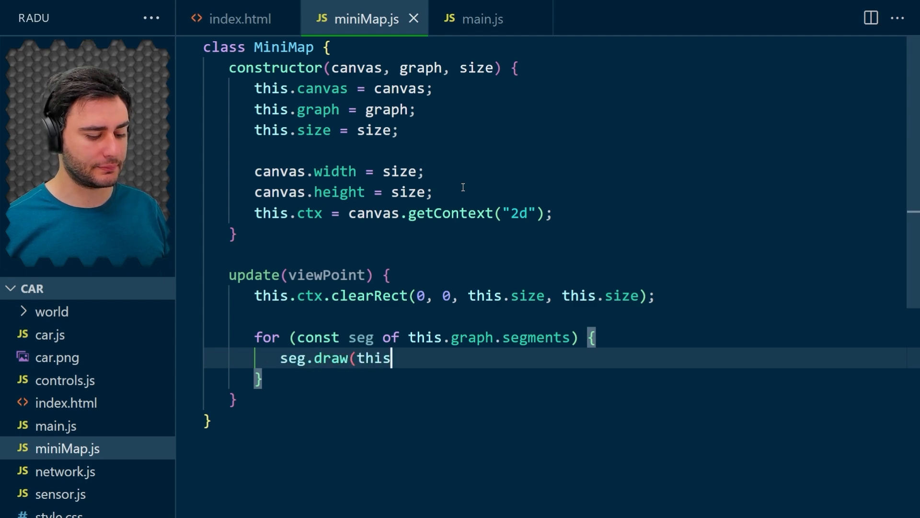
type(".ctx);")
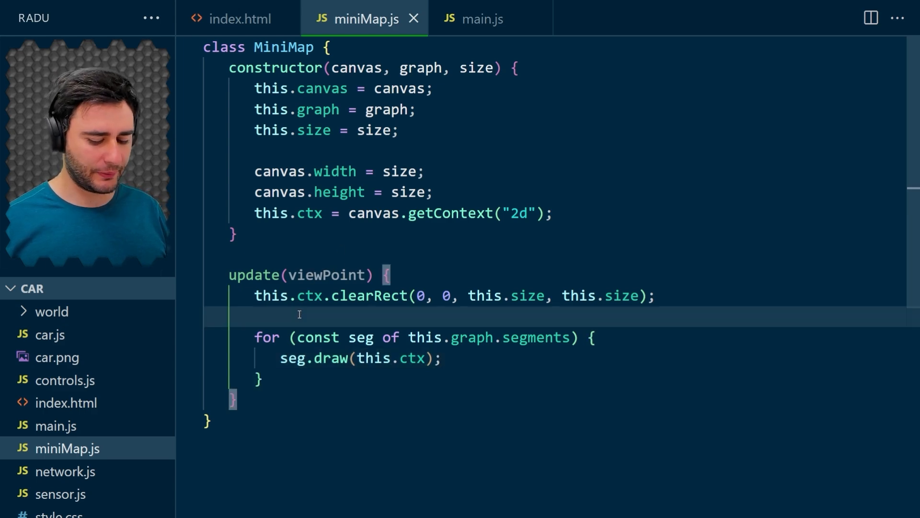
Add this.ctx.save() and this.ctx.translate(-viewPoint.x, -viewPoint.y) before the segment drawing loop.
key("Enter")
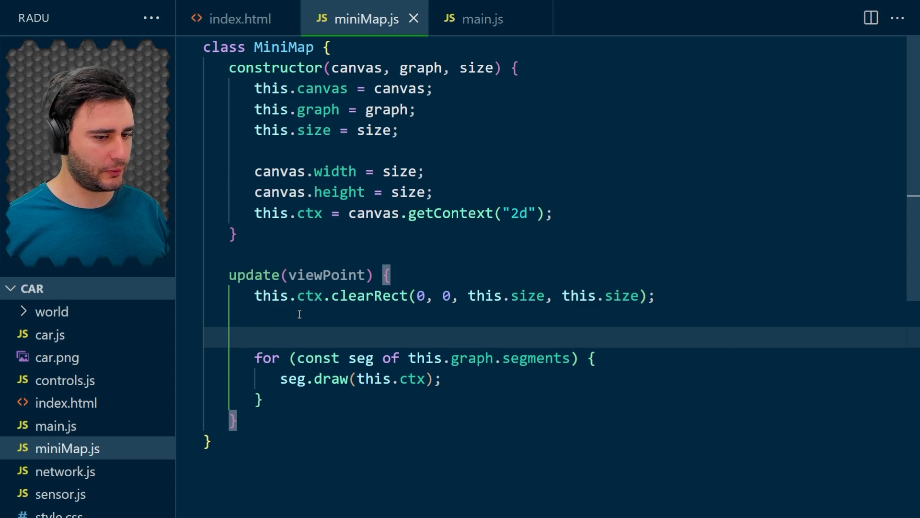
type("this.ctx.save();")
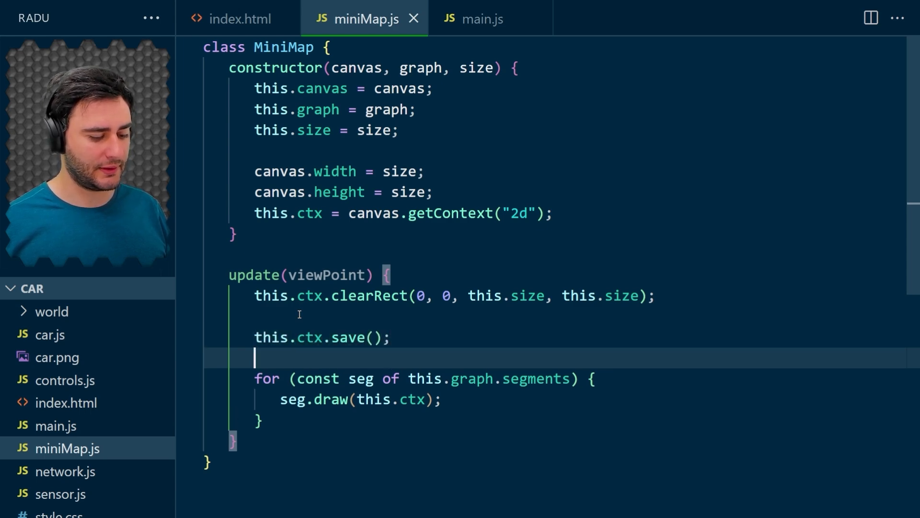
type("this.ctx.tr")
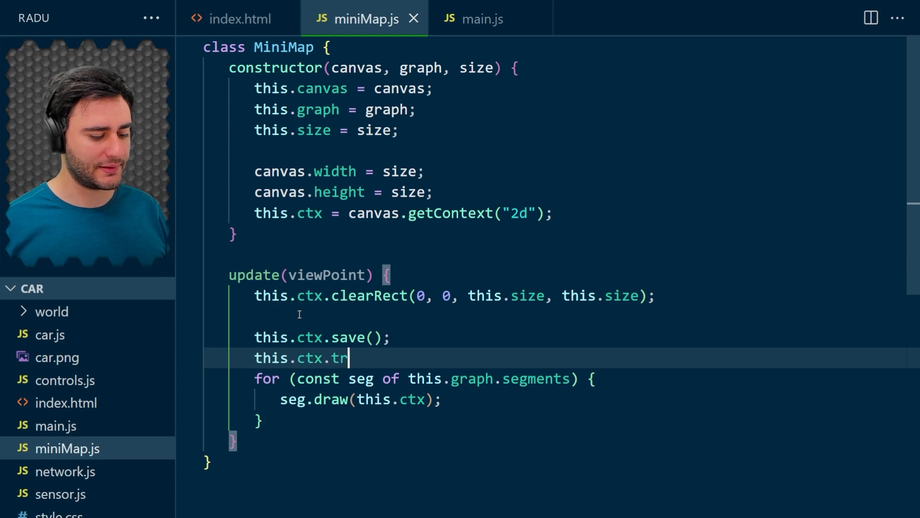
type("anslate(")
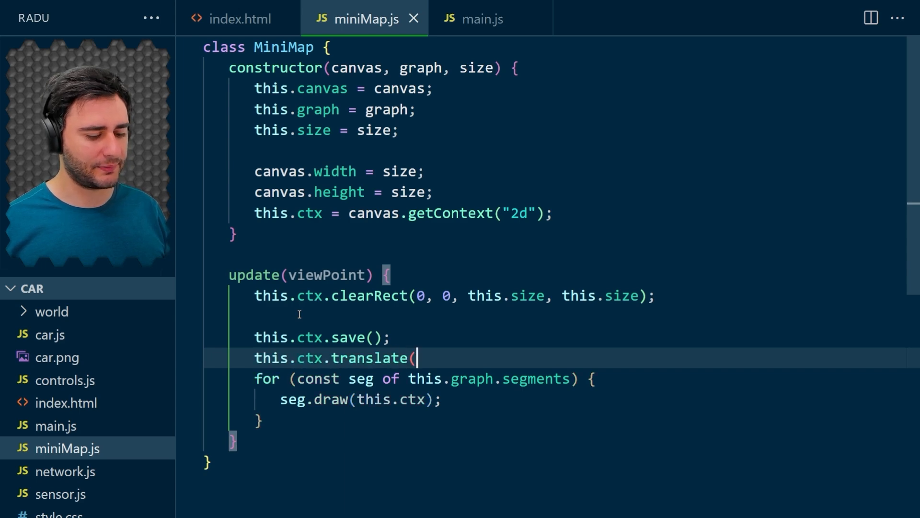
type("-viewPoin")
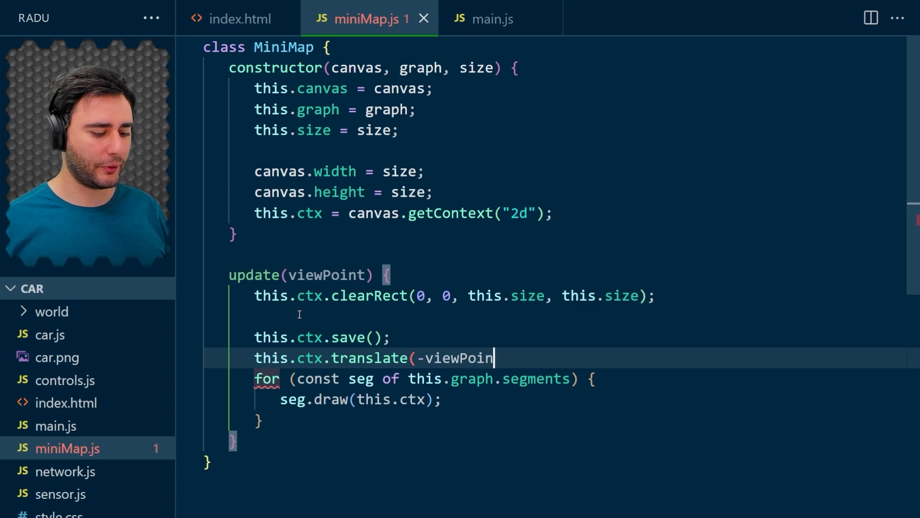
type("t.x, -vi")
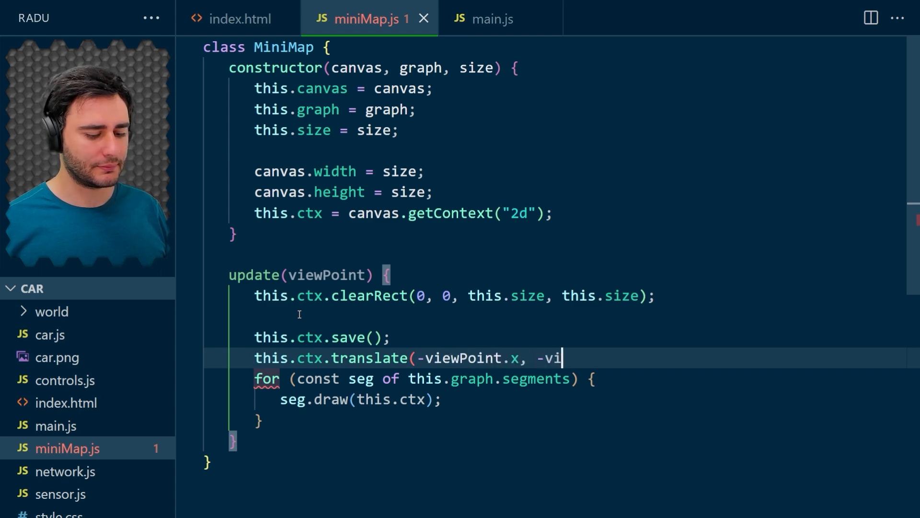
type("ewPoint.")
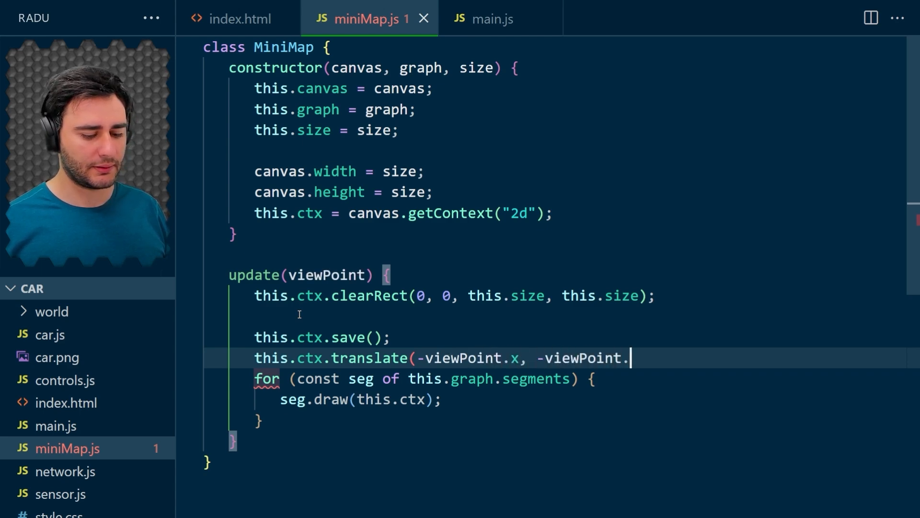
type("y);")
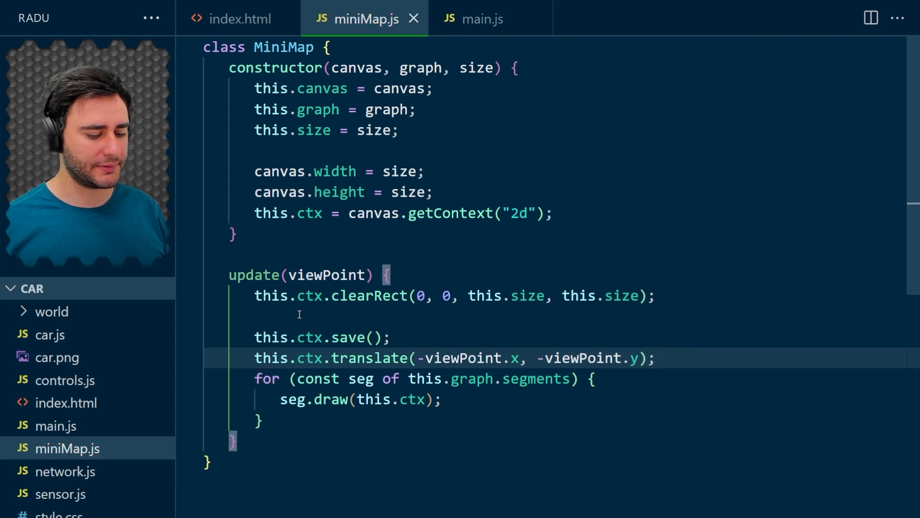
Add this.ctx.restore() after the drawing loop.
left_click(658, 358)
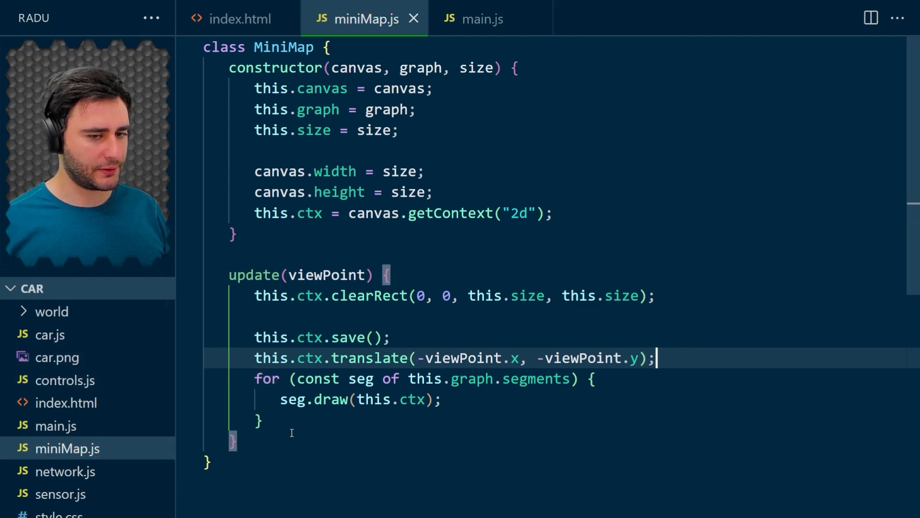
type("this.ctx.resto")
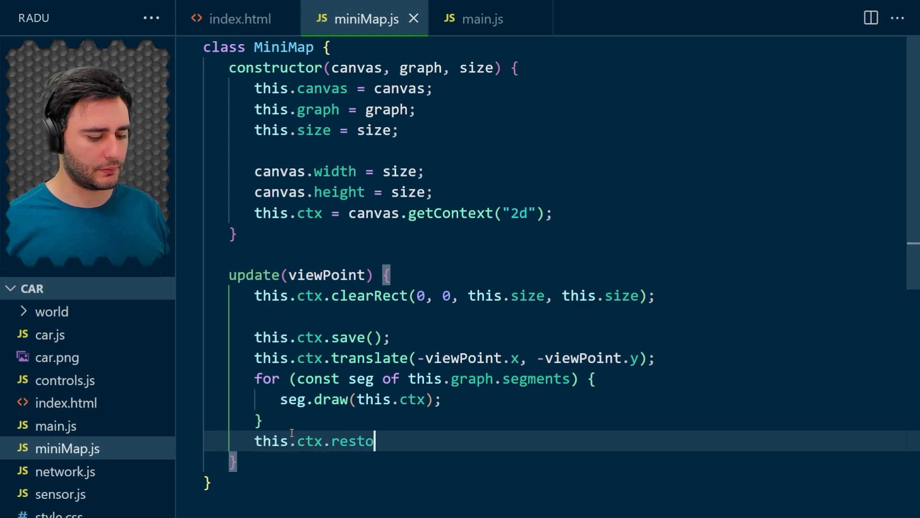
type("re();")
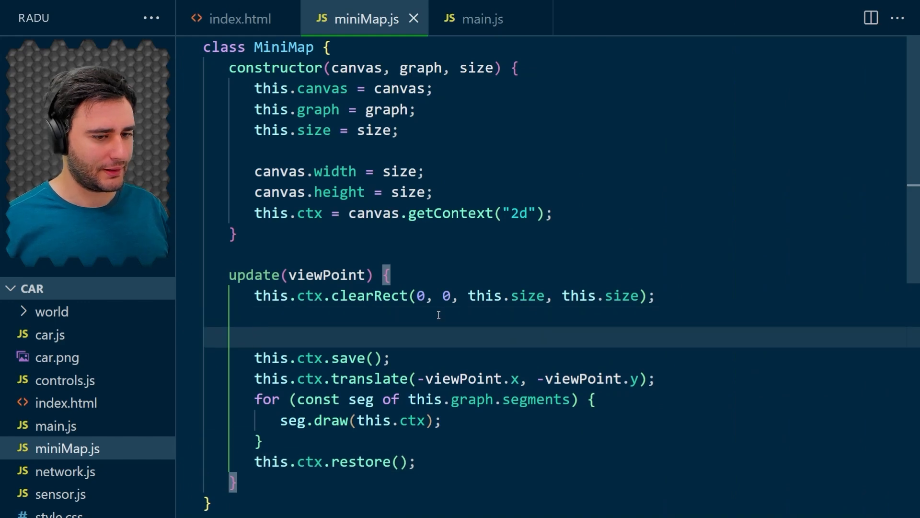
Define const scaler = 0.05 and scale the context by scaler in both axes.
type("const s")
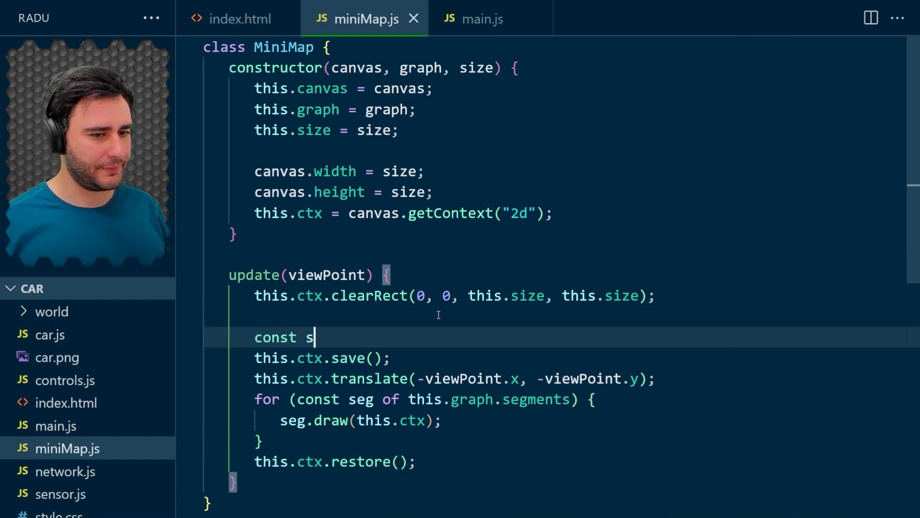
type("caler = 0.0")
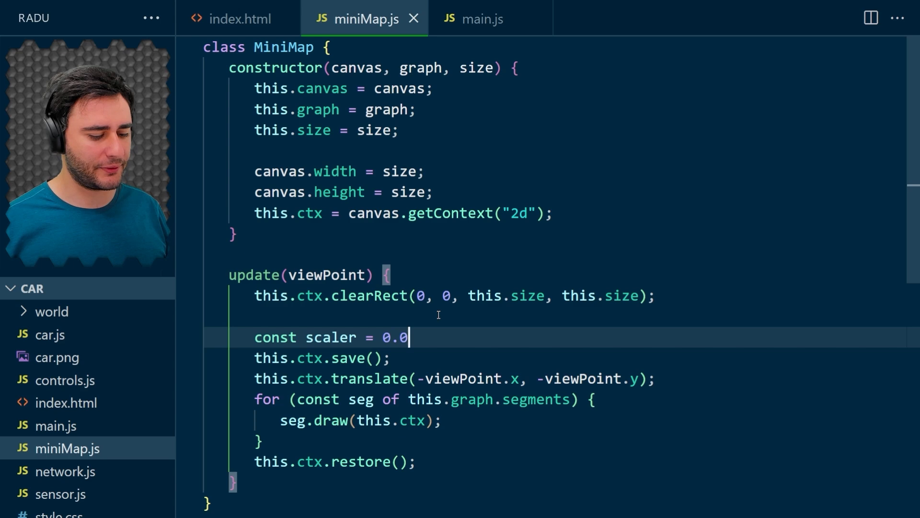
type("5;")
type("this.")
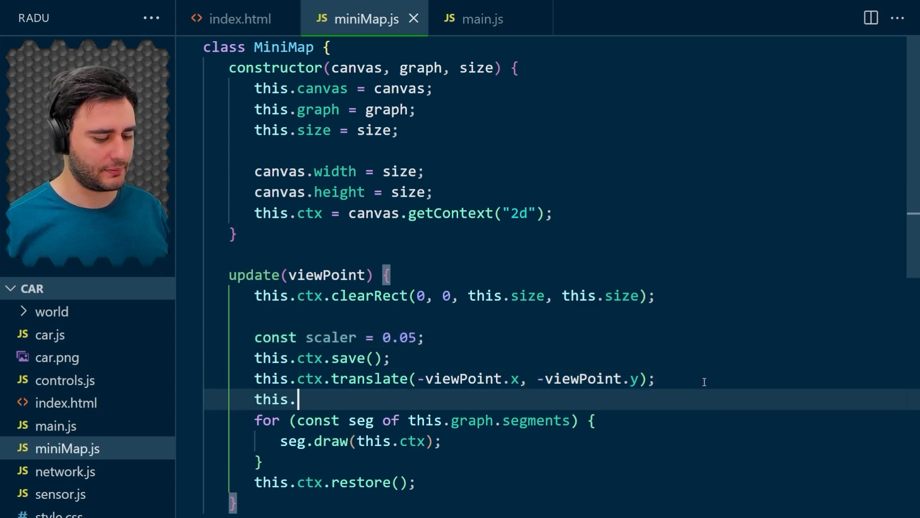
type("ctx.scale(s")
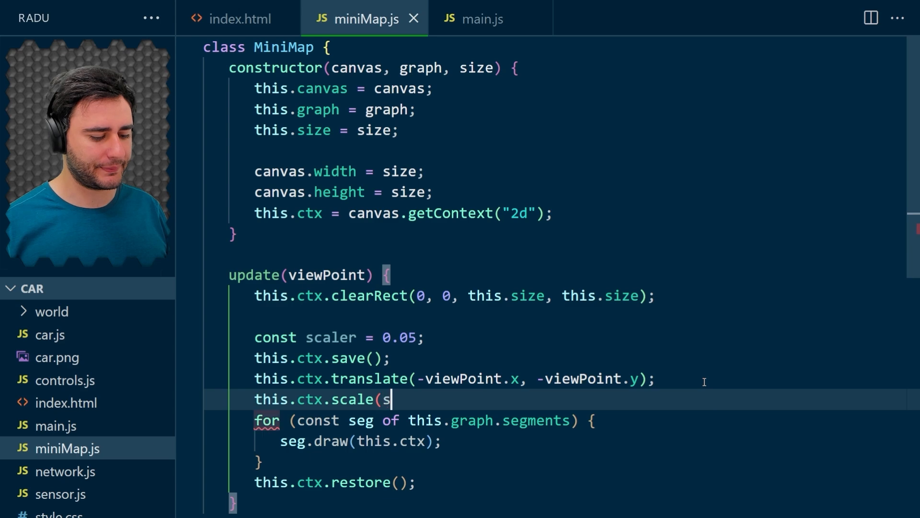
type("caler, scal")
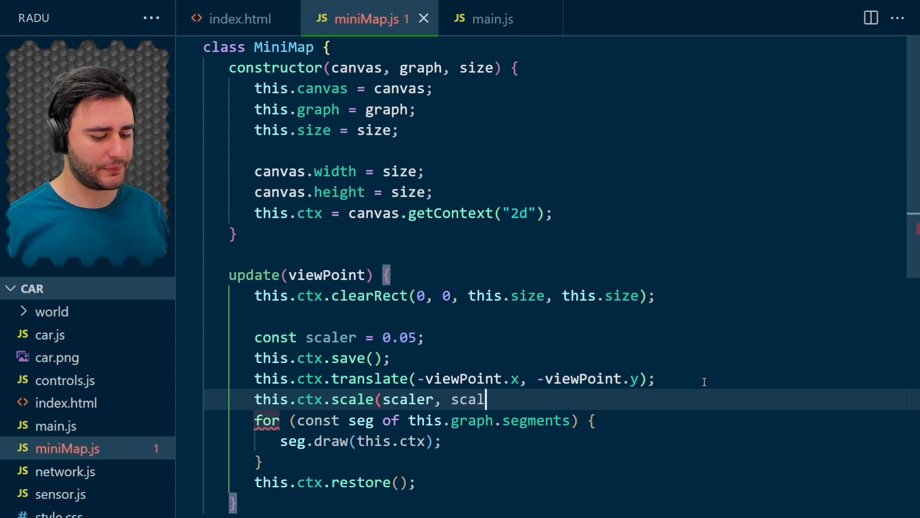
type("er);")
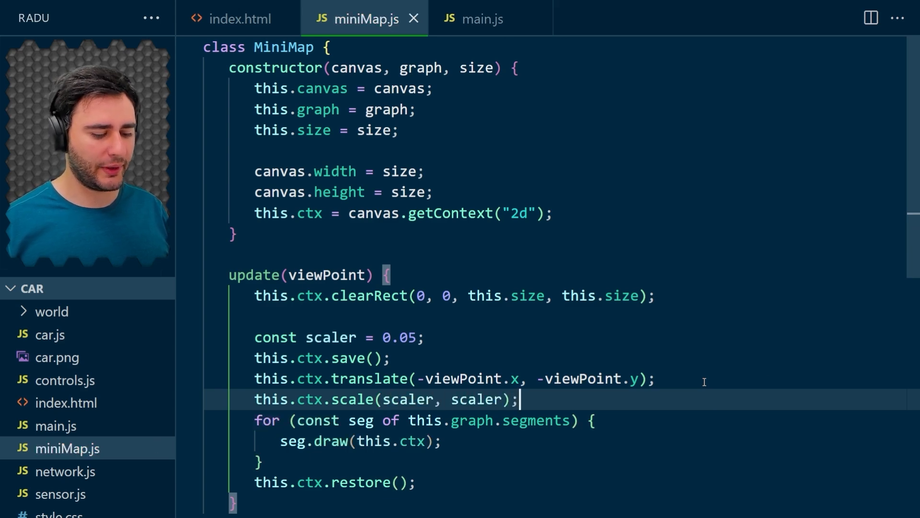
mouse_move(382, 357)
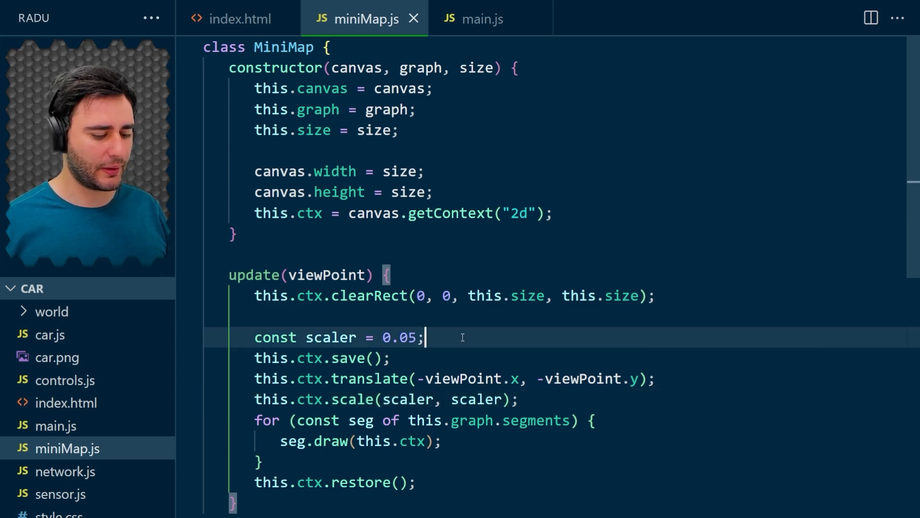
Compute scaledViewPoint by scaling viewPoint and translate by scaledViewPoint.x and scaledViewPoint.y.
type("const scaled")
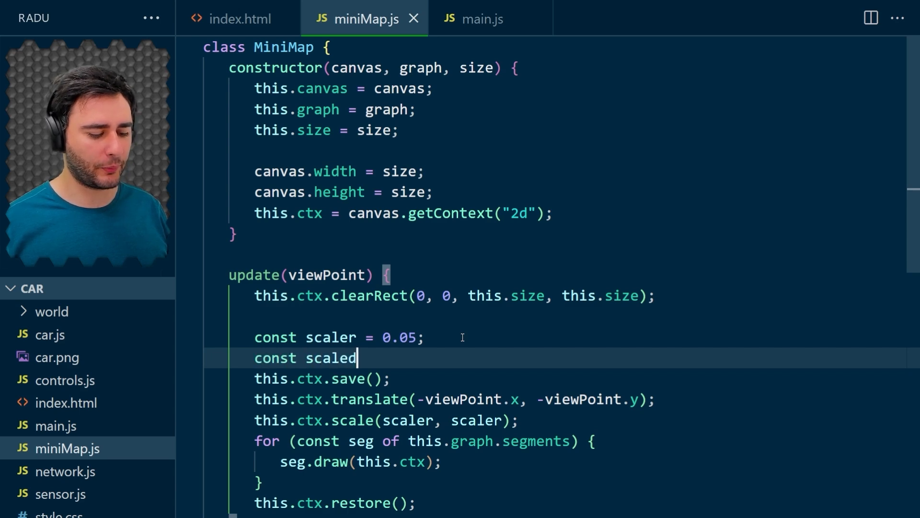
type("ViewPoint = sca")
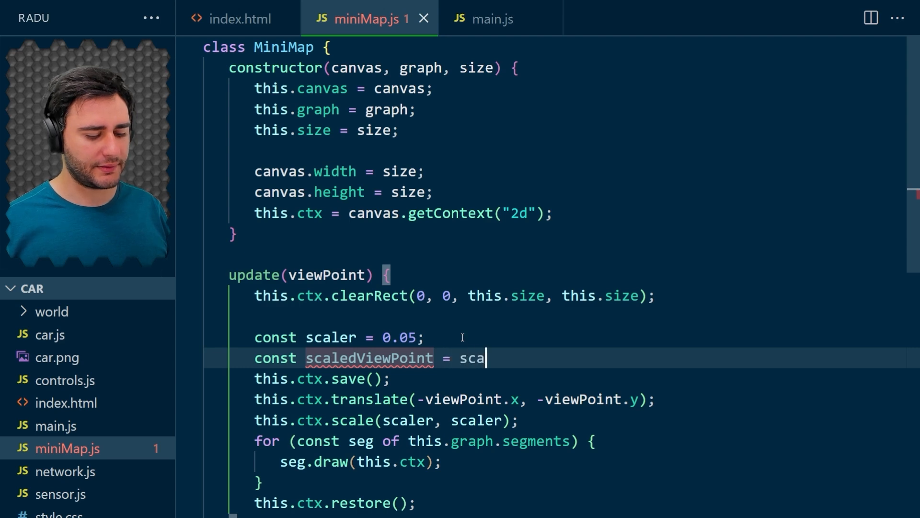
type("le(viewPo")
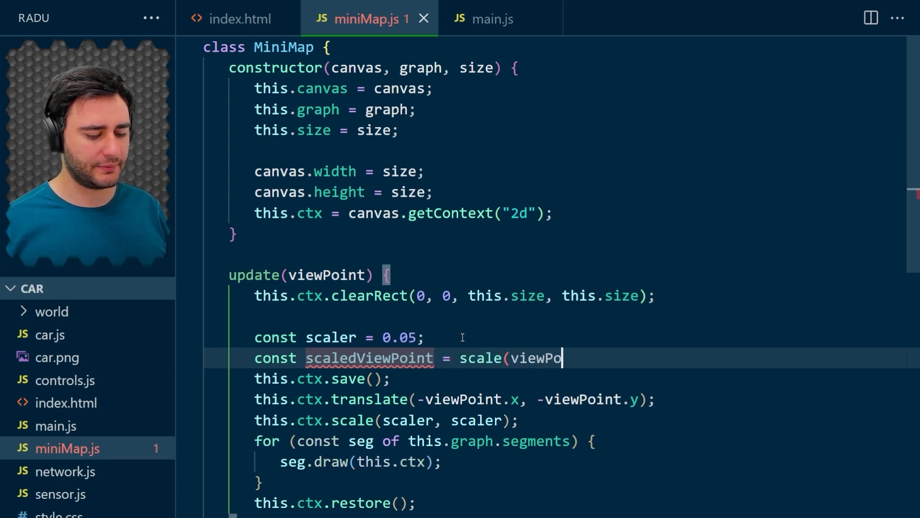
type("int, -scaler);")
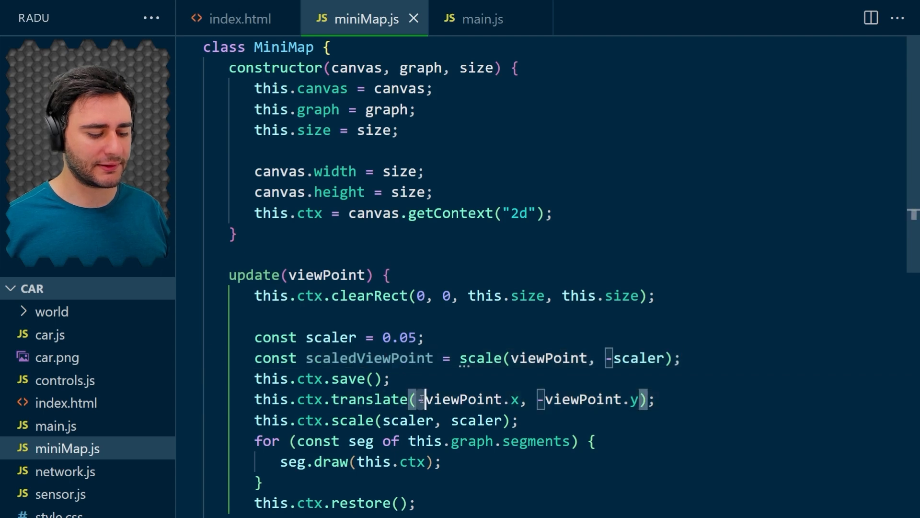
type("scaledViewPoint")
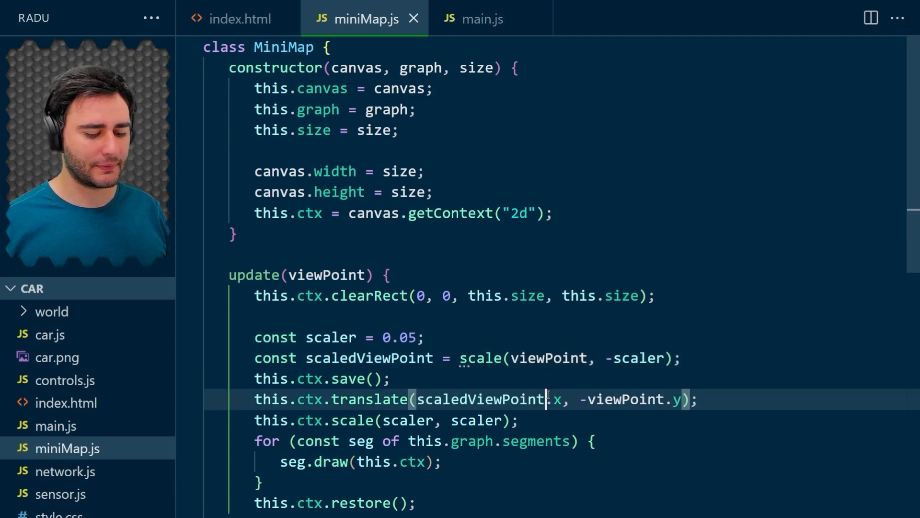
type("scaledViewPoint")
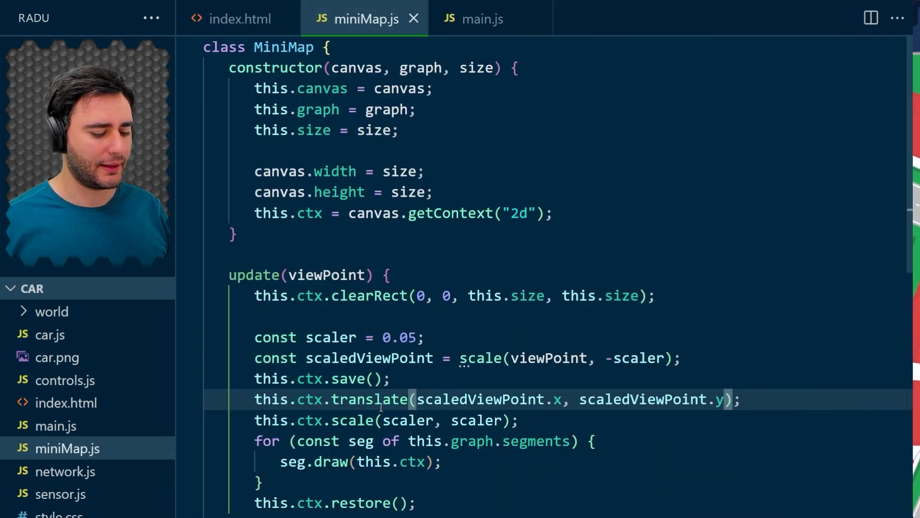
scroll("down", 3)
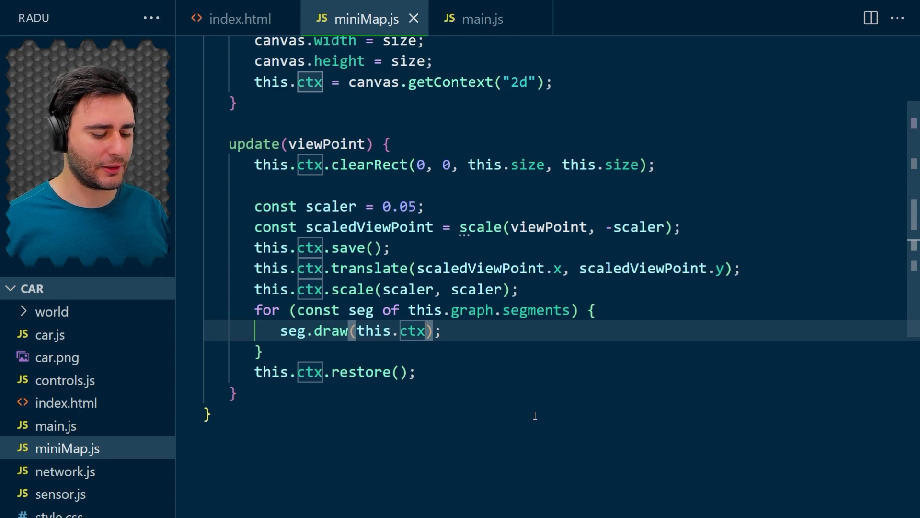
Pass { width: 3 / scaler } as draw options to seg.draw.
type(", { wid")
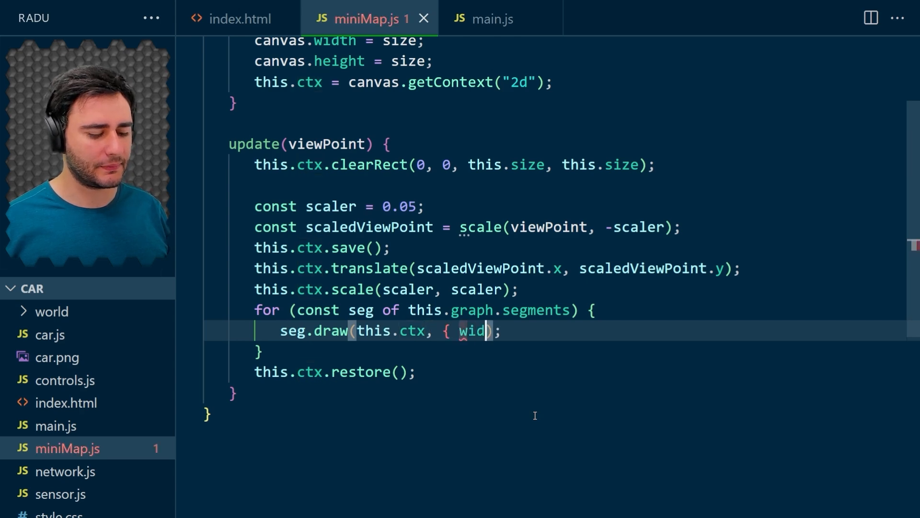
type("th: 3")
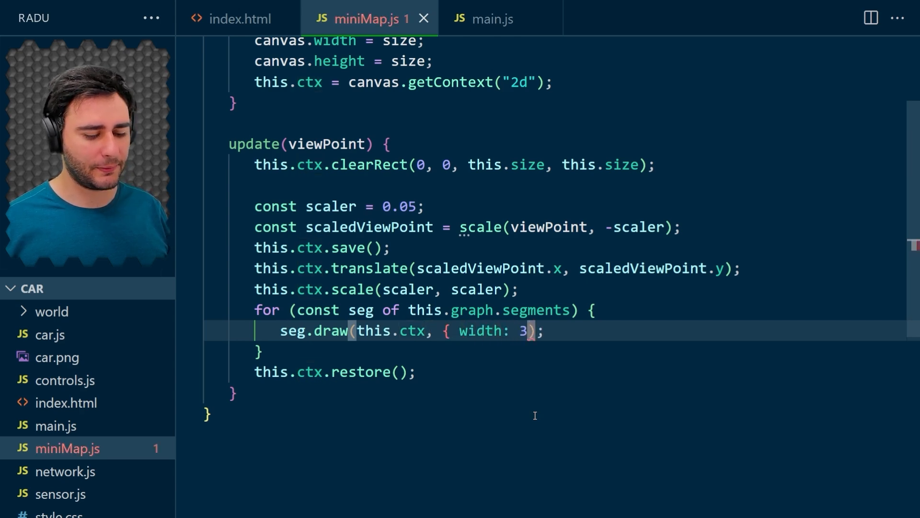
type("/ scaler")
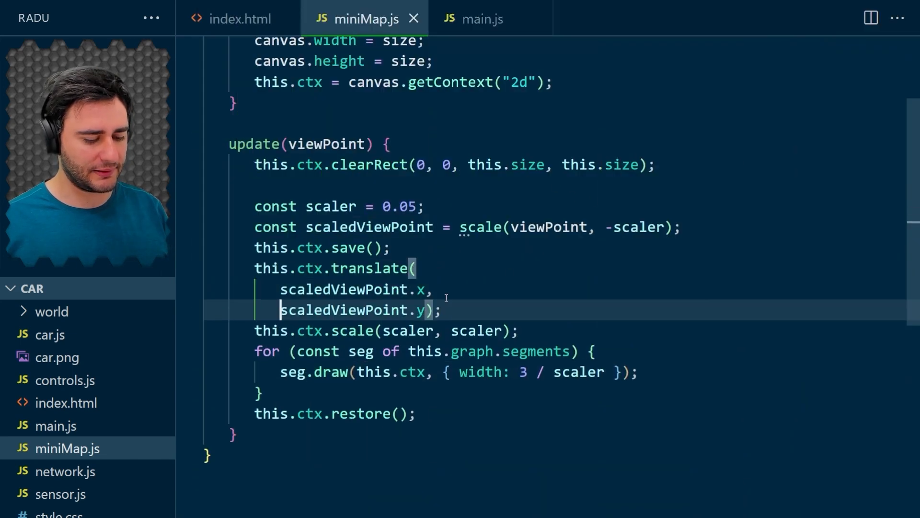
Put the translate arguments on separate lines and add this.size / 2 to each coordinate.
key("Enter")
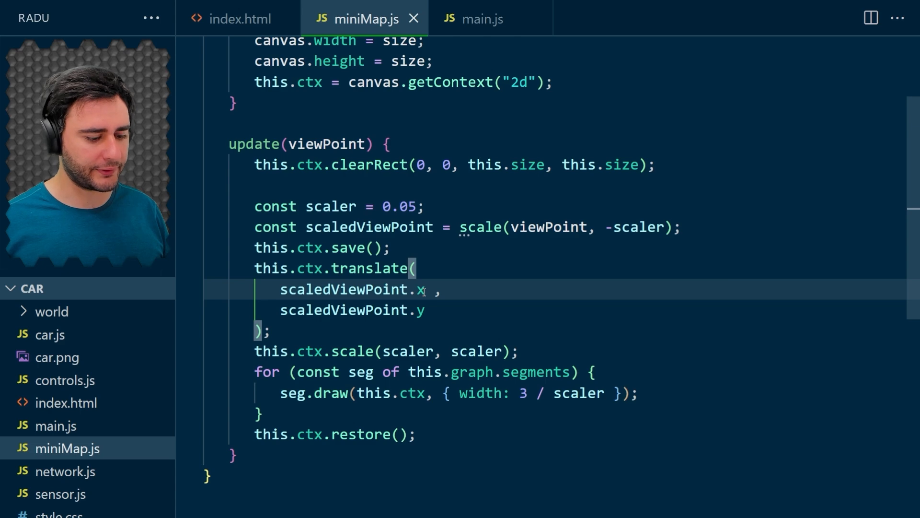
type("+ this.size / 2")
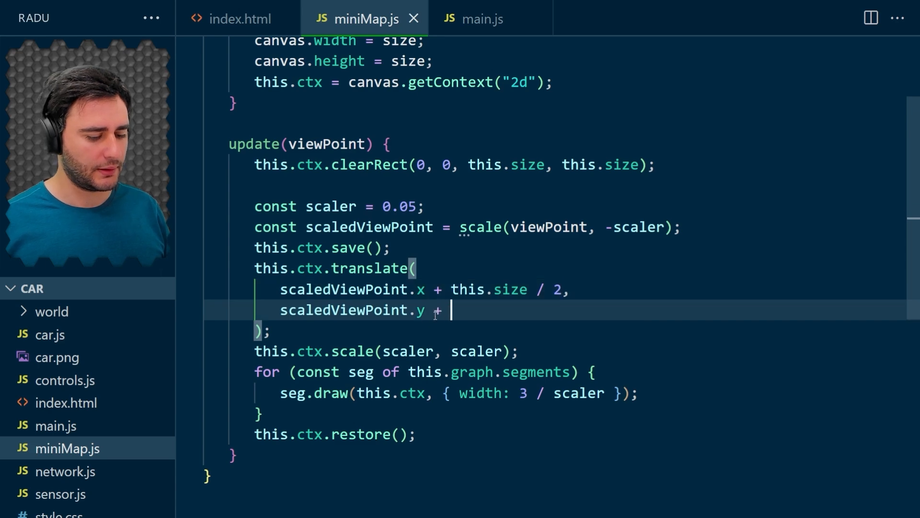
type("this.size /")
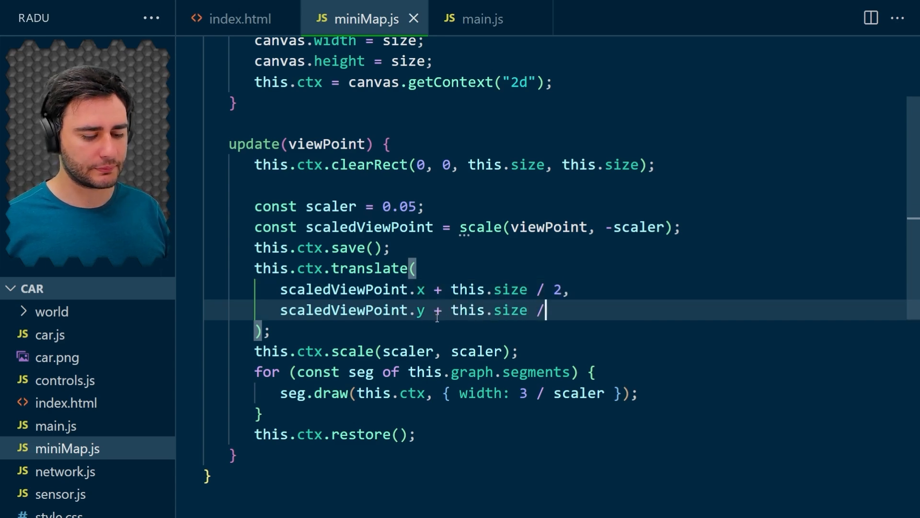
type("2")
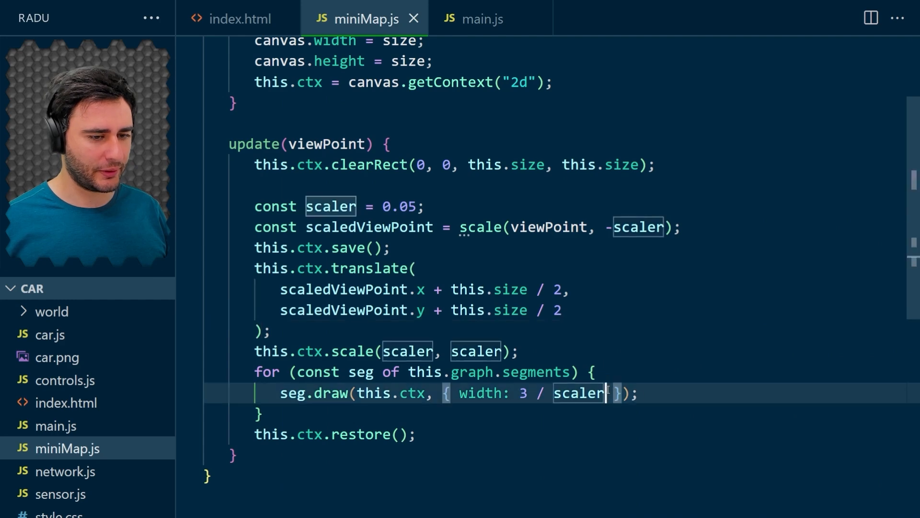
Add color: "white" to the seg.draw options so segments draw in white.
type(", c")
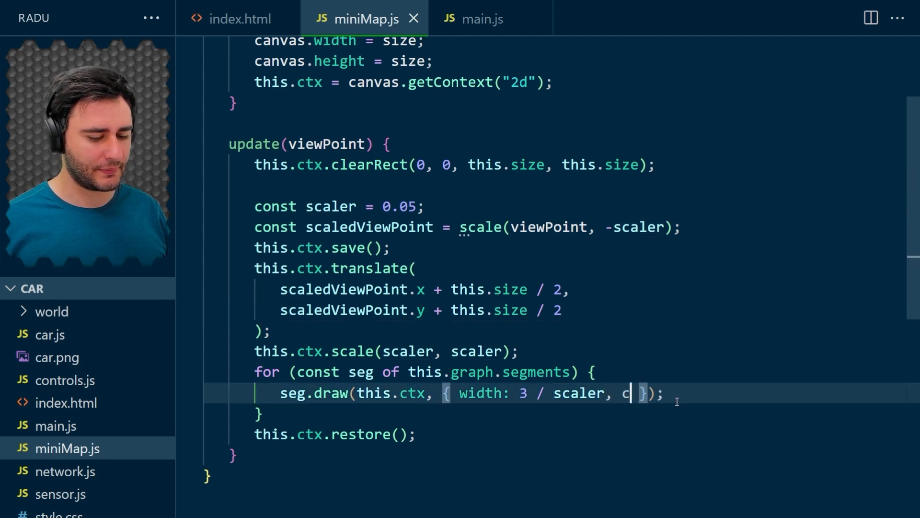
type("olor: \"w")
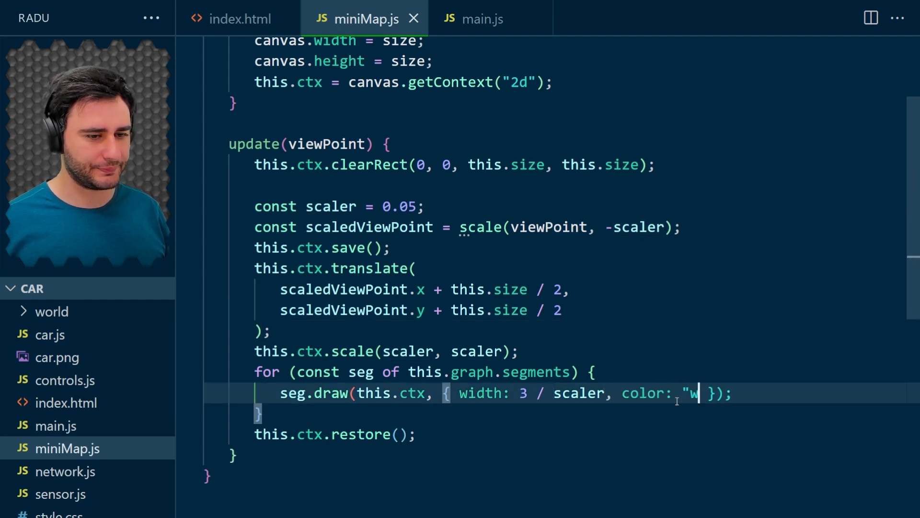
type("hite")
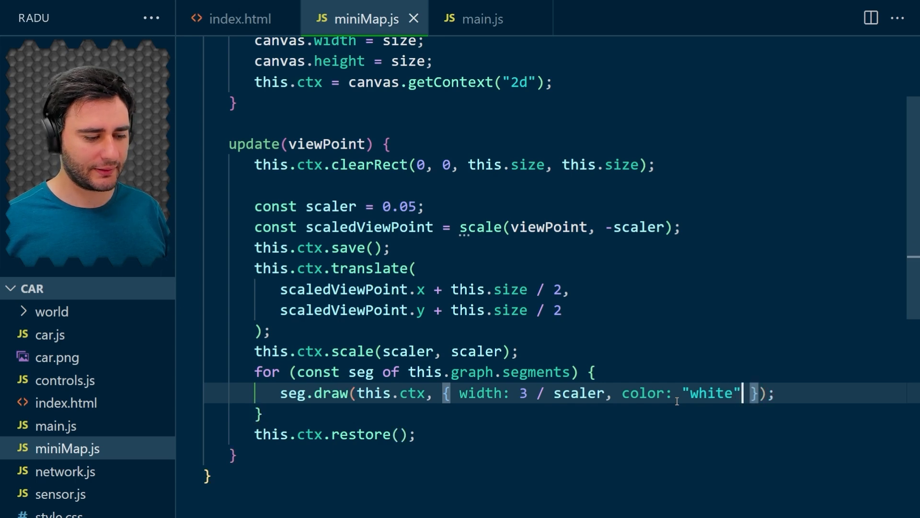
Check in style.css that #miniMapCanvas has a black background, then return to miniMap.js.
left_click(58, 511)
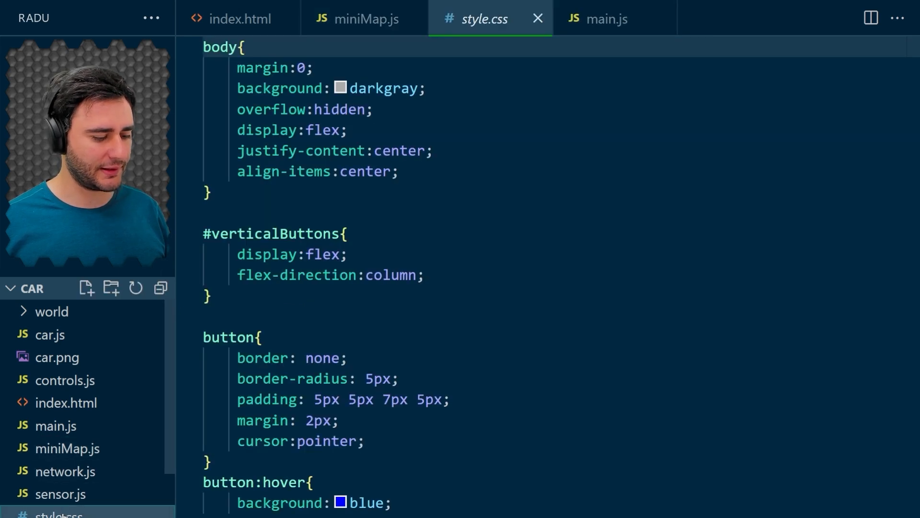
scroll("down", 3)
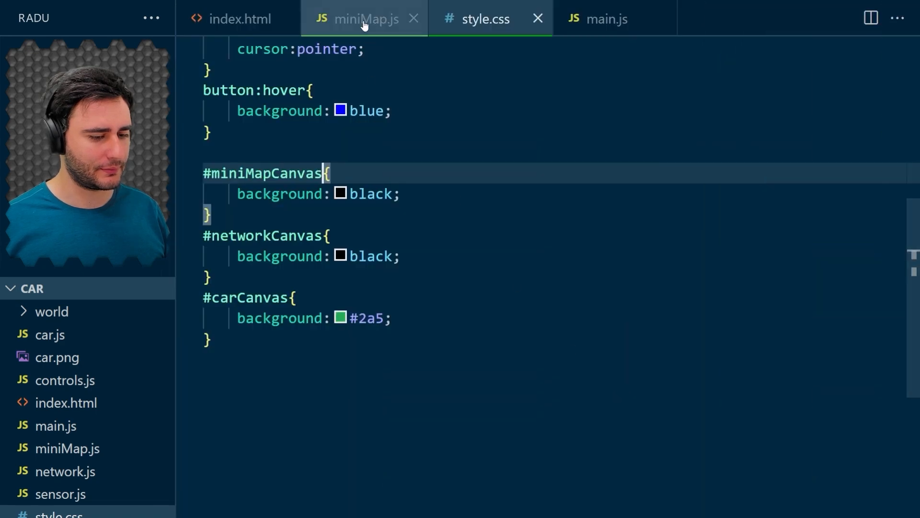
left_click(364, 18)
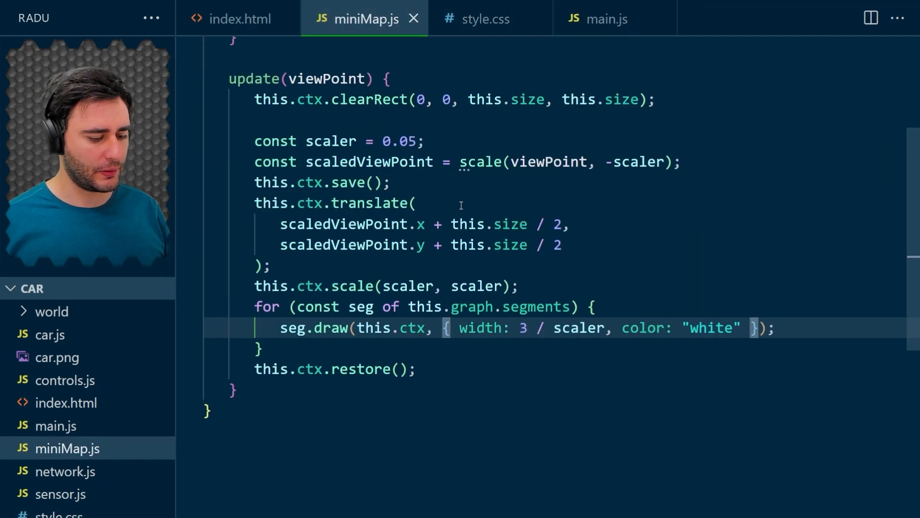
After ctx.restore(), draw new Point(this.size / 2, this.size / 2) on this.ctx with color "blue".
left_click(415, 368)
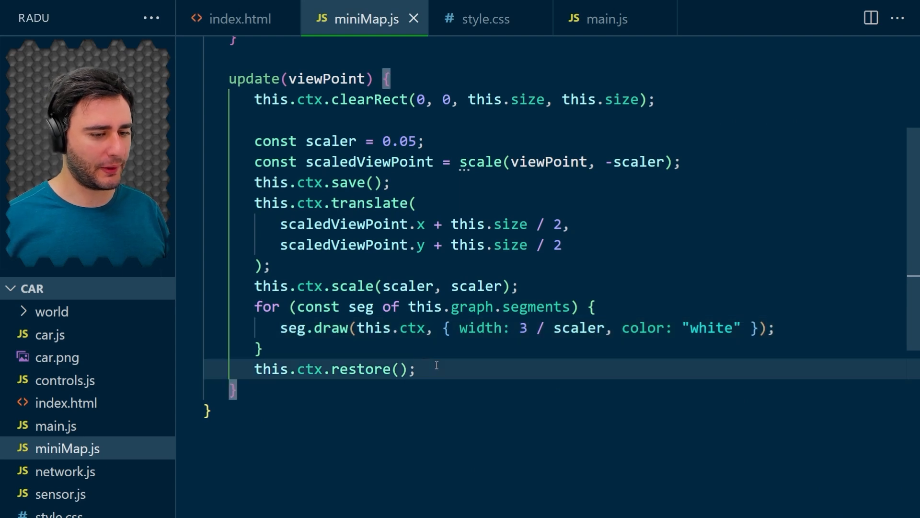
type("new Point(this.size")
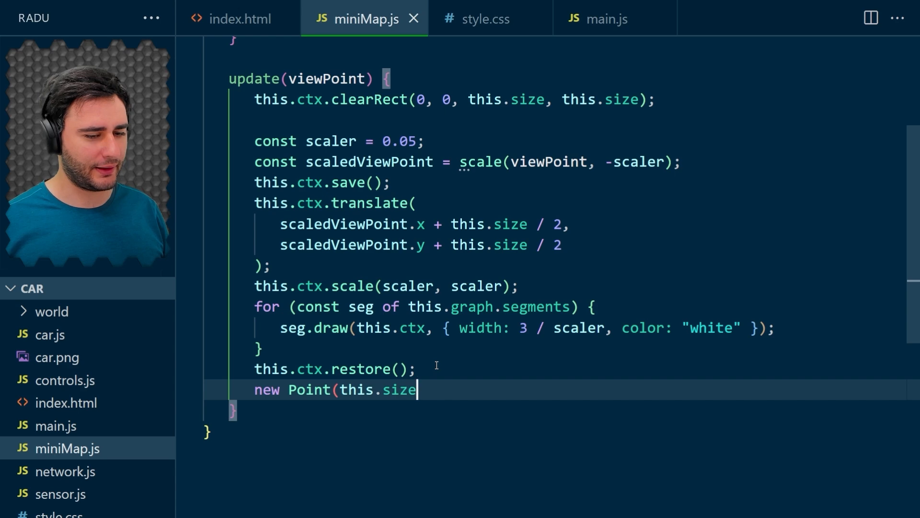
type("/ 2, this.size / 2)")
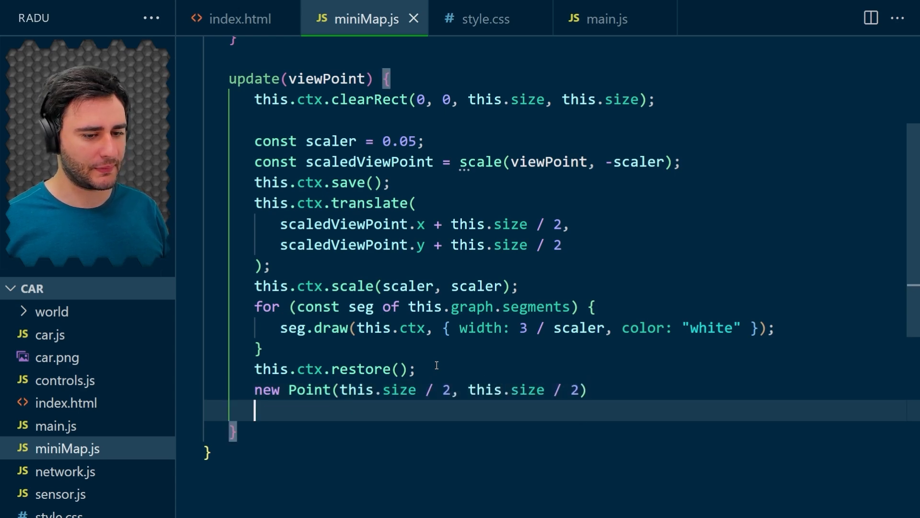
type(".draw(this.ctx {")
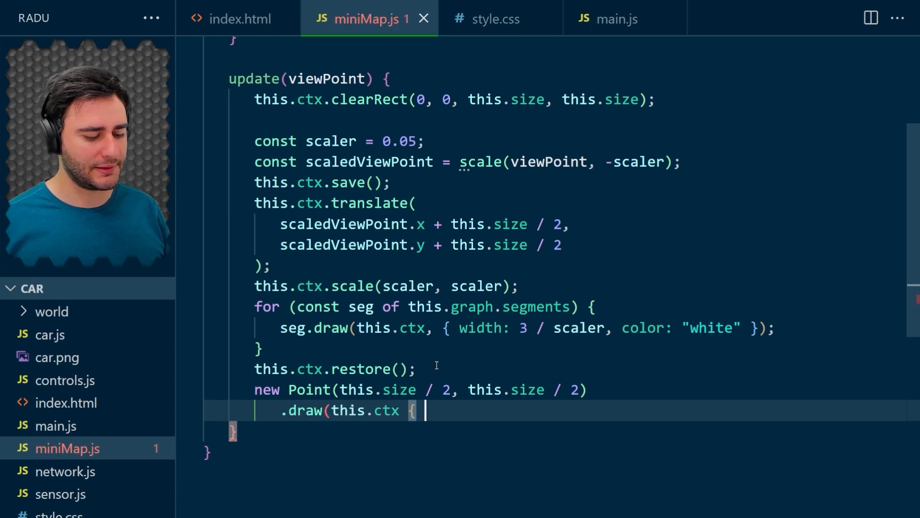
type("color: \"blu")
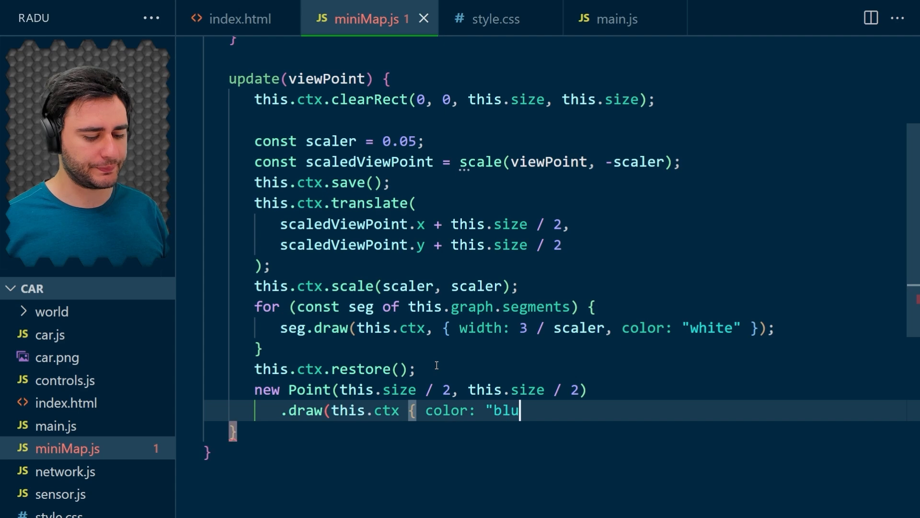
type("e\" });")
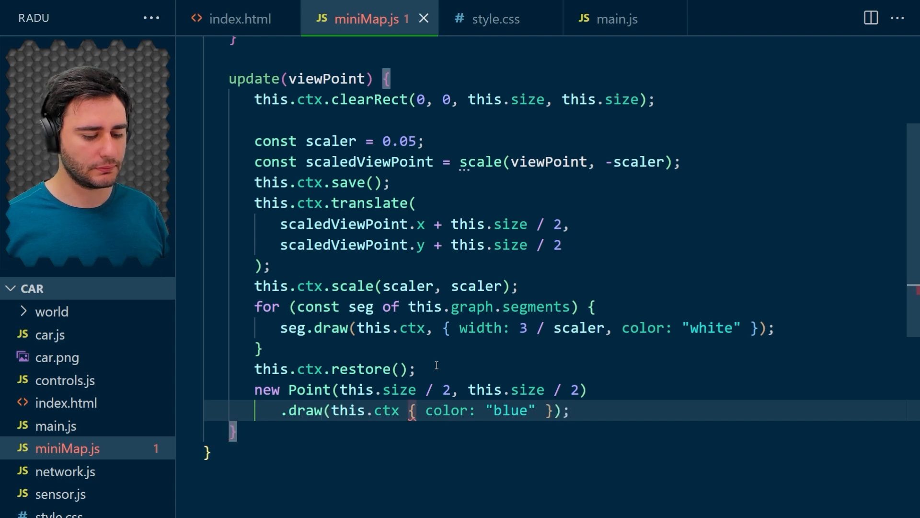
mouse_move(492, 363)
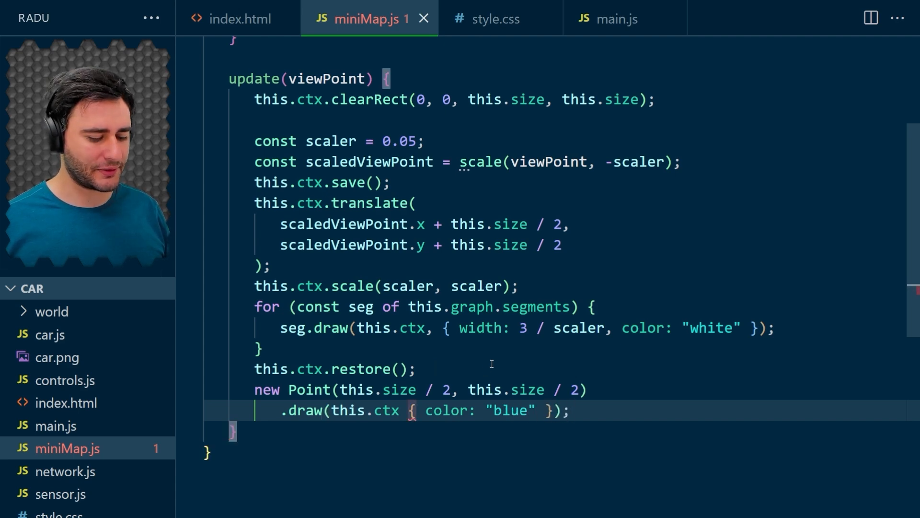
Add outline: true to the centre point's draw options.
type(",")
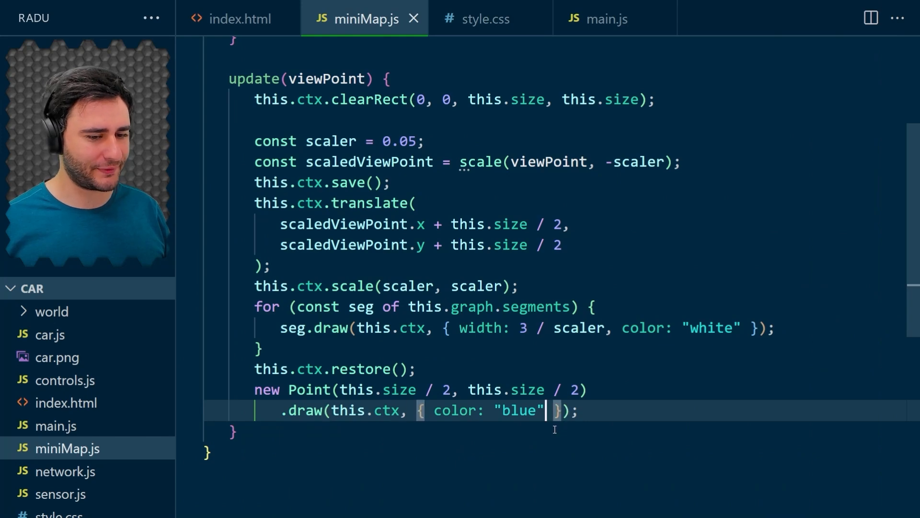
type(", out")
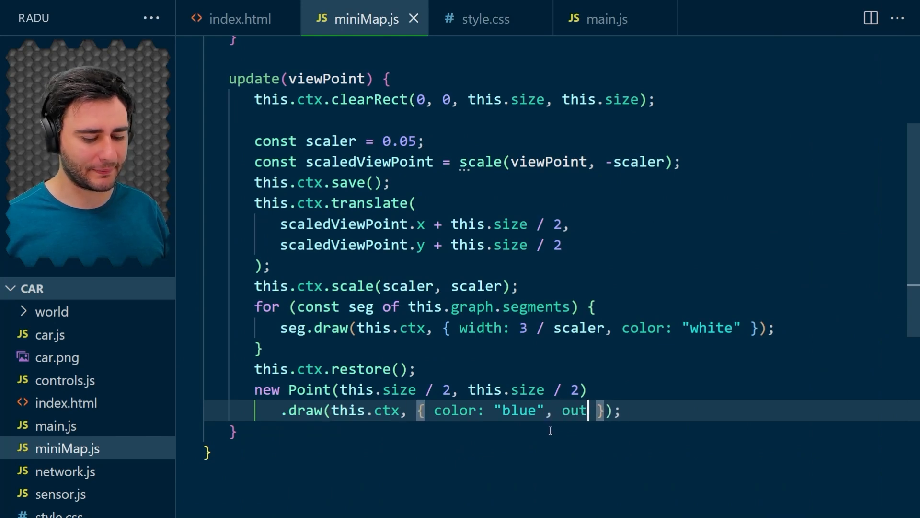
type("line: true")
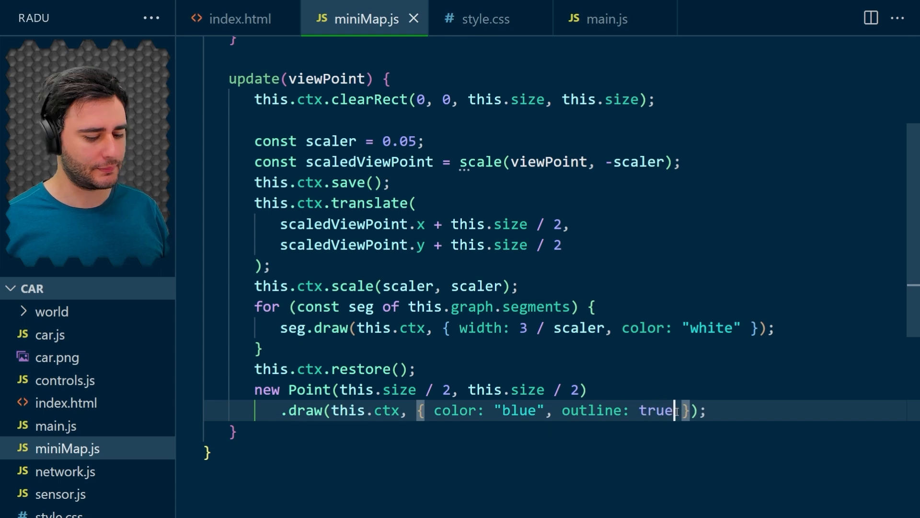